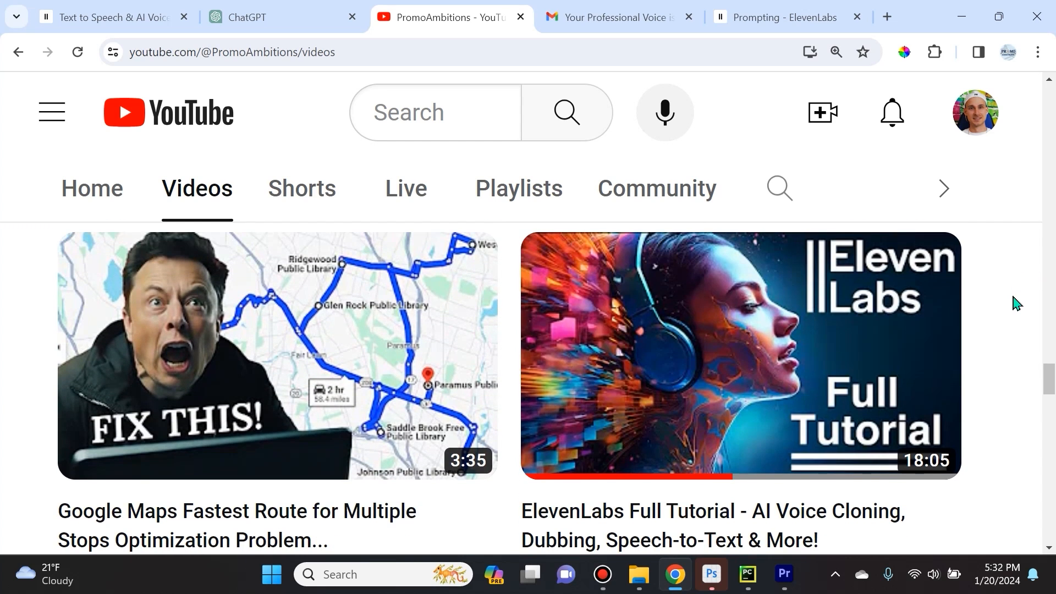
# Read the ElevenLabs 'Your Professional Voice is ready' email down to the fine-tuned voice summary
pyautogui.scroll(-3)
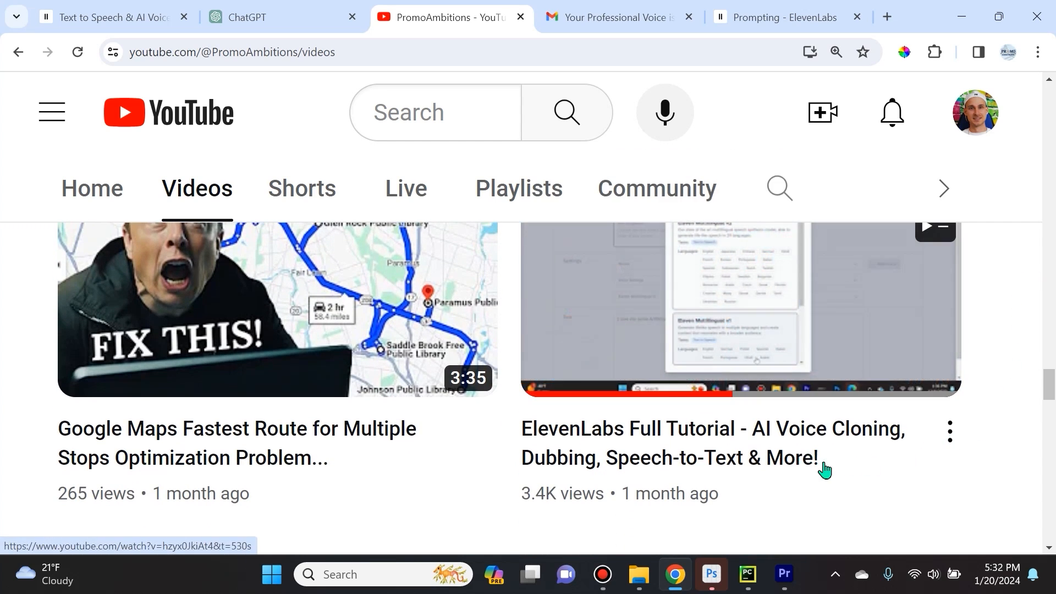
pyautogui.moveTo(849, 478)
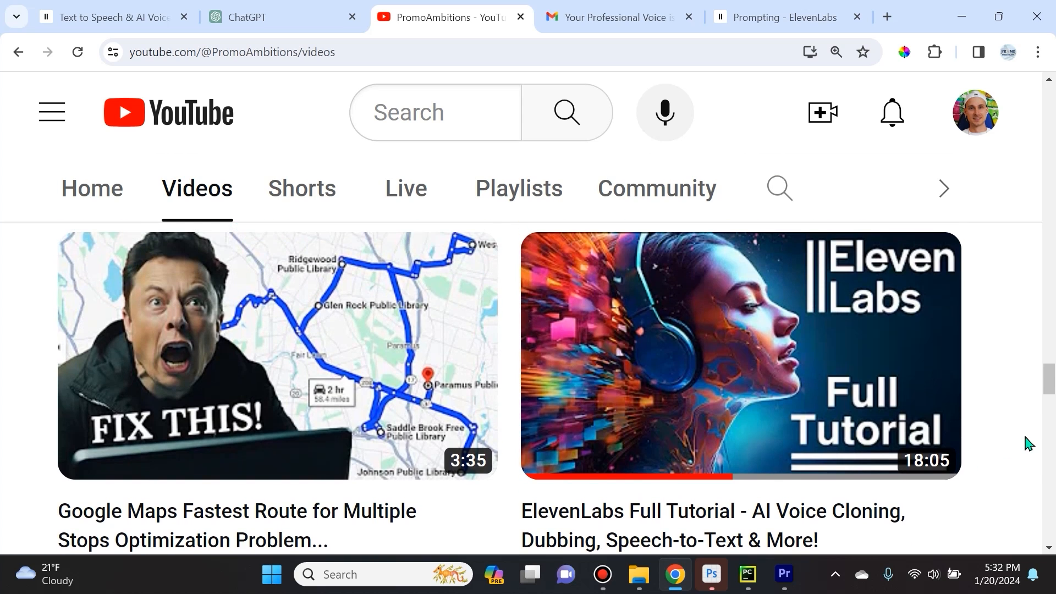
pyautogui.moveTo(1012, 439)
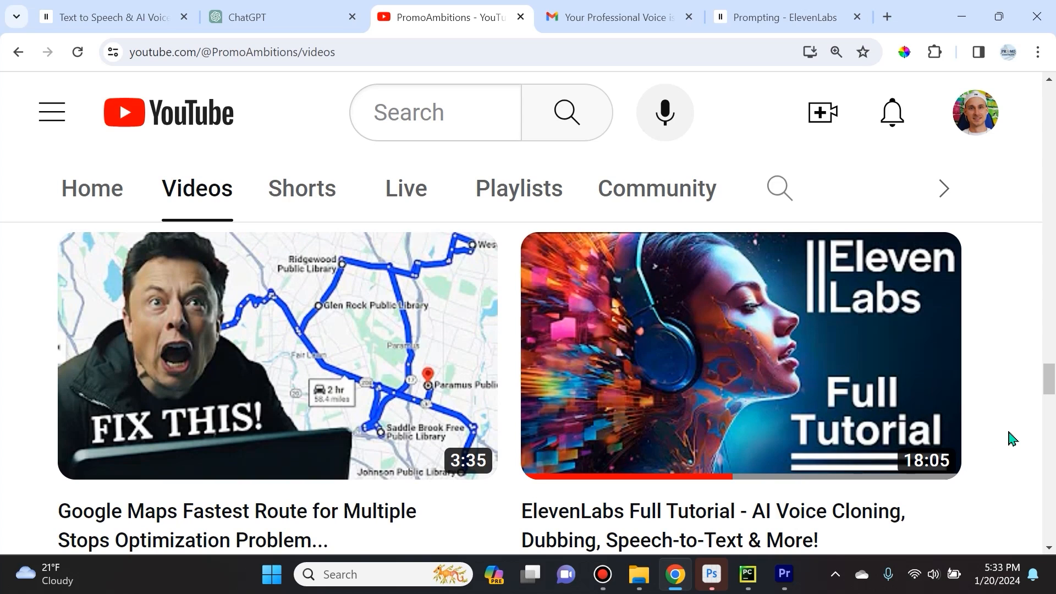
pyautogui.moveTo(999, 487)
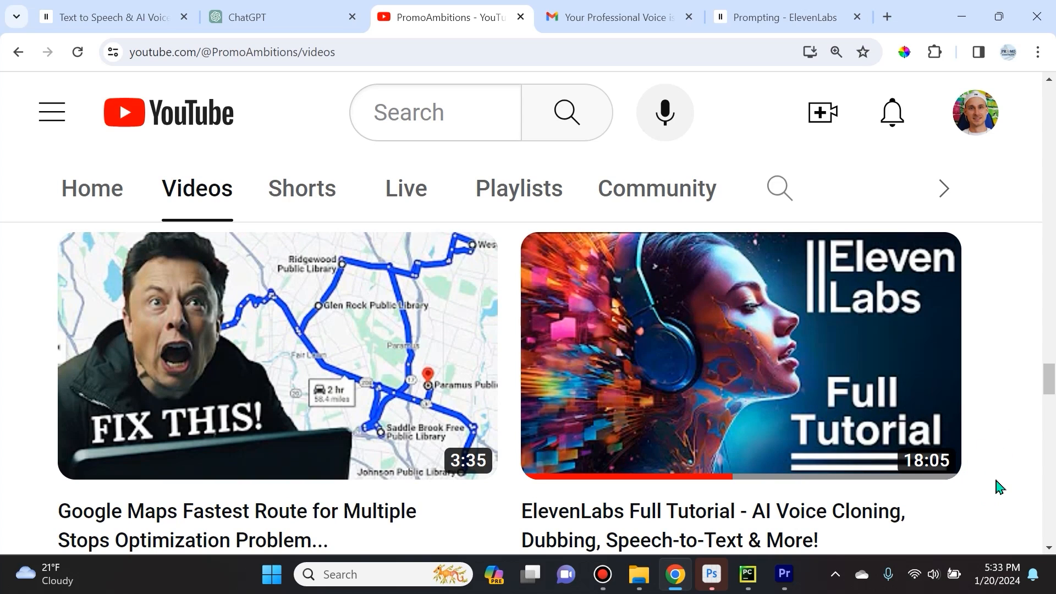
pyautogui.moveTo(997, 448)
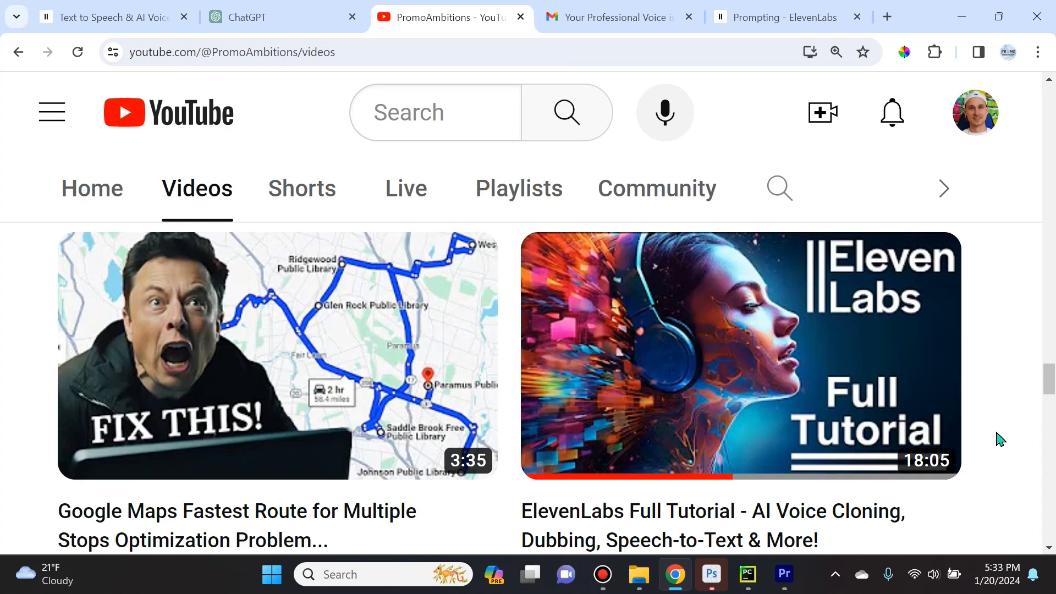
pyautogui.moveTo(998, 433)
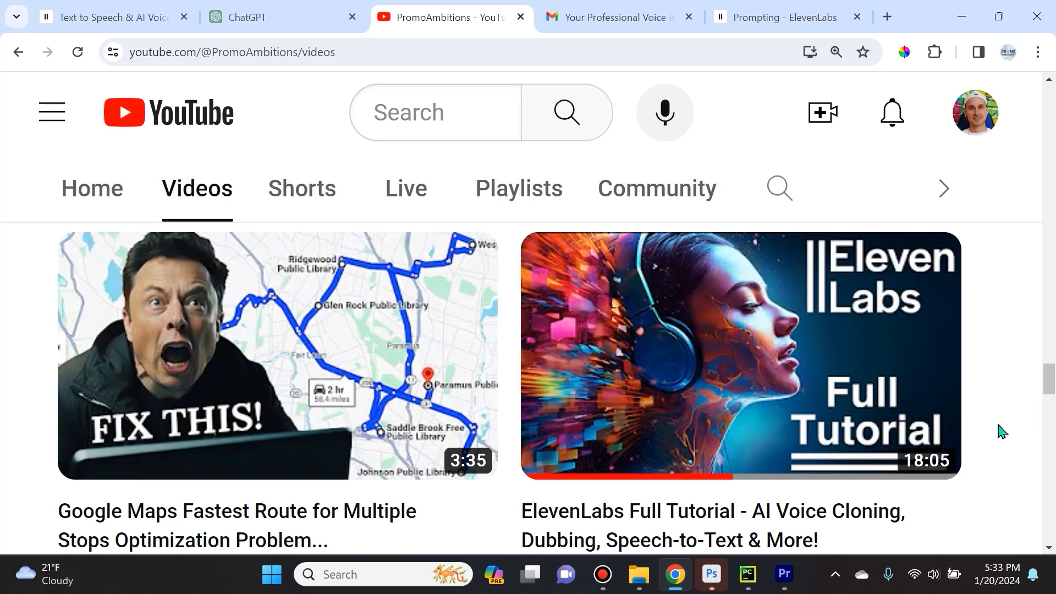
pyautogui.click(613, 17)
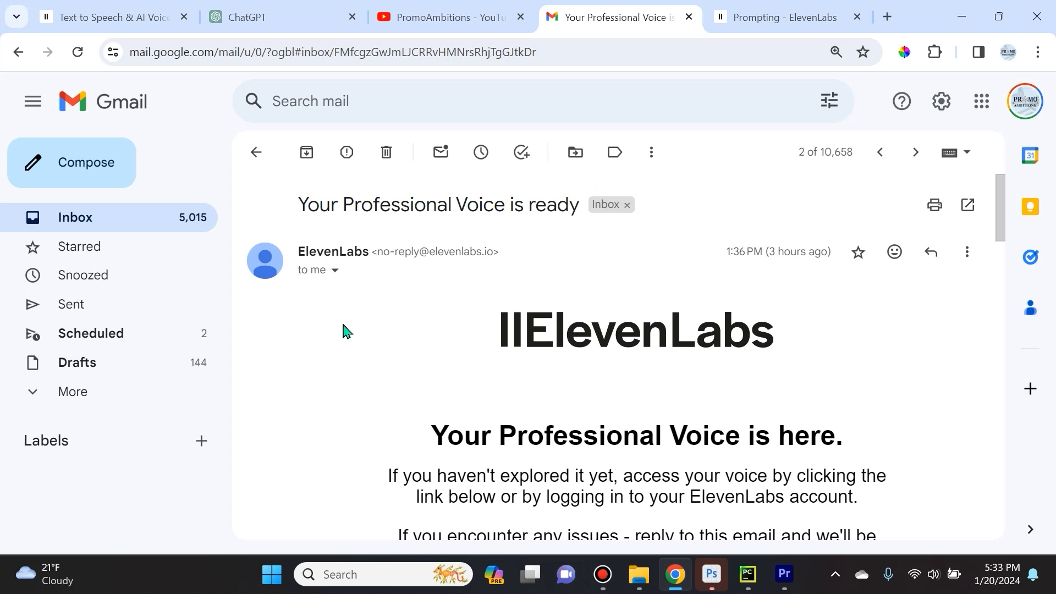
pyautogui.moveTo(359, 220)
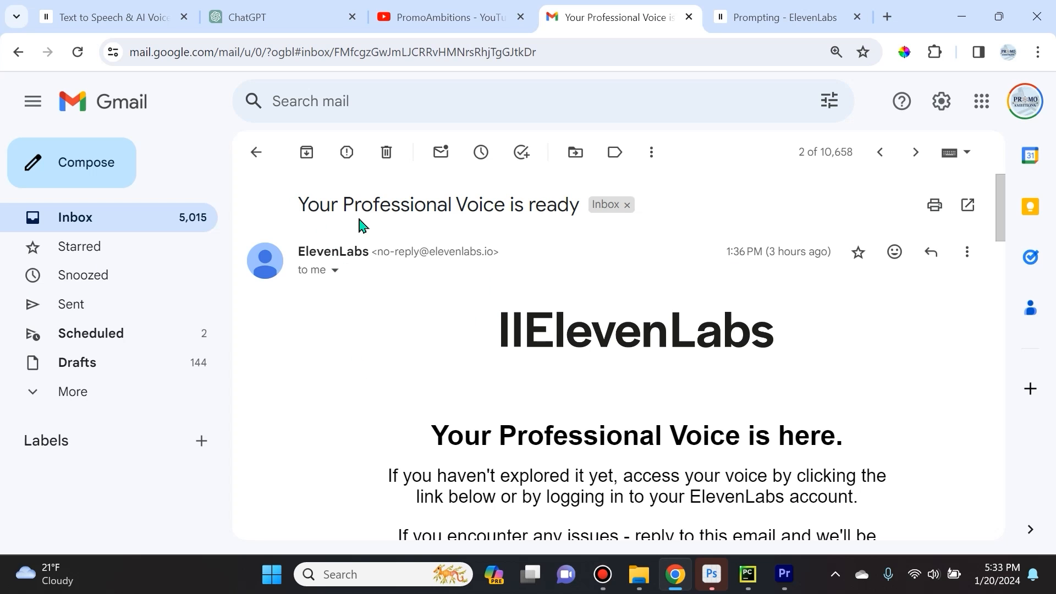
pyautogui.scroll(-3)
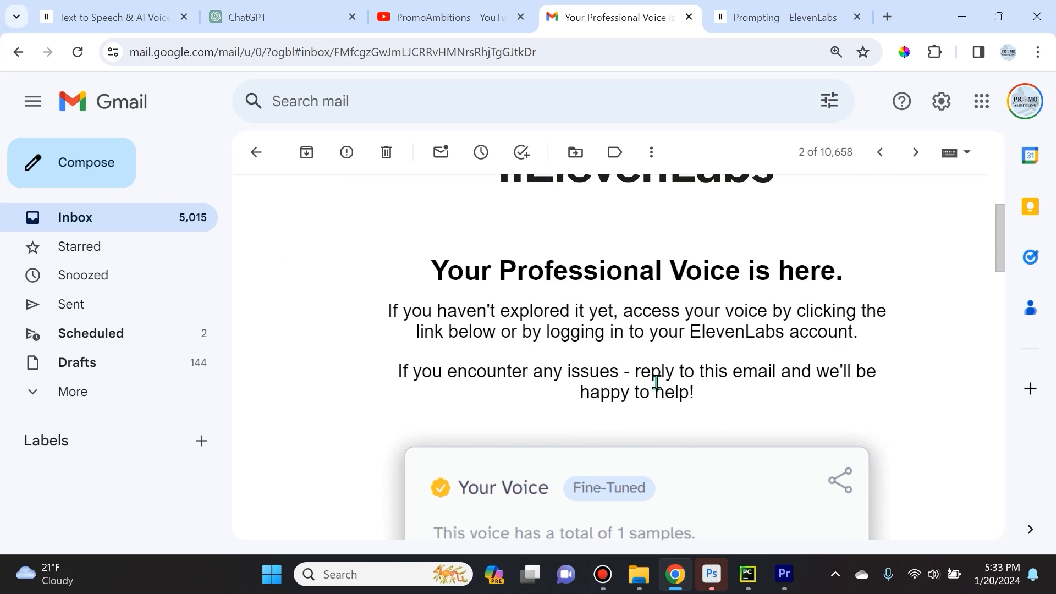
pyautogui.scroll(-3)
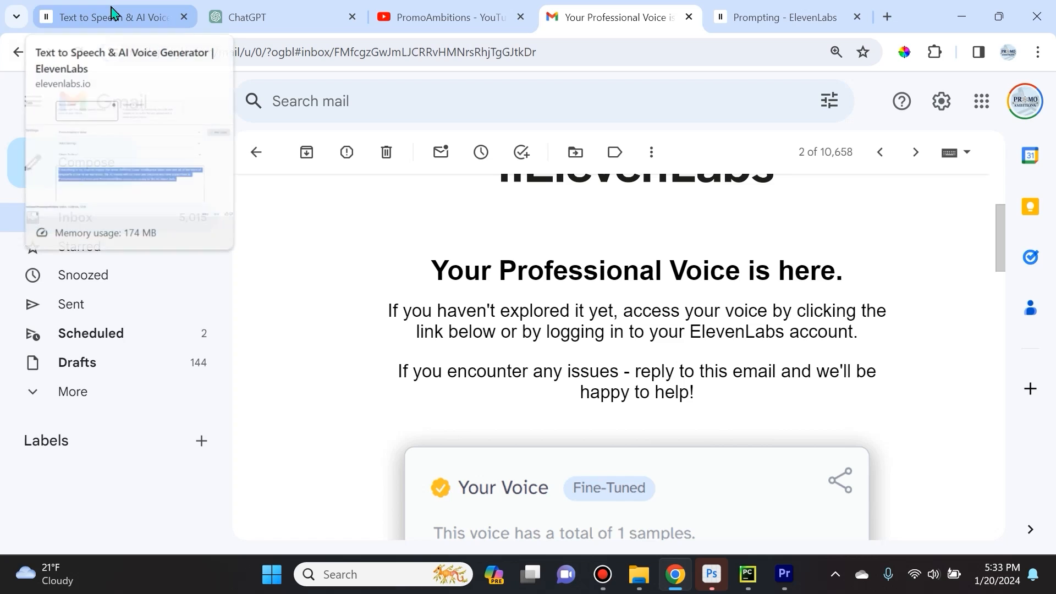
# Show PromoAmbitions Voice's Stability and Clarity + Similarity sliders on the Speech Synthesis page
pyautogui.click(108, 17)
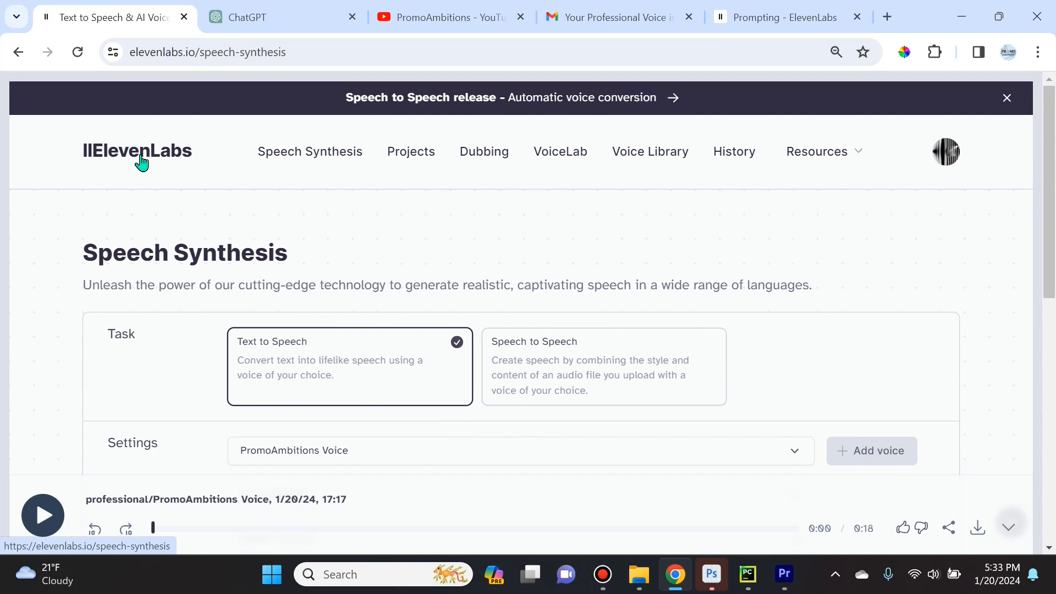
pyautogui.moveTo(317, 160)
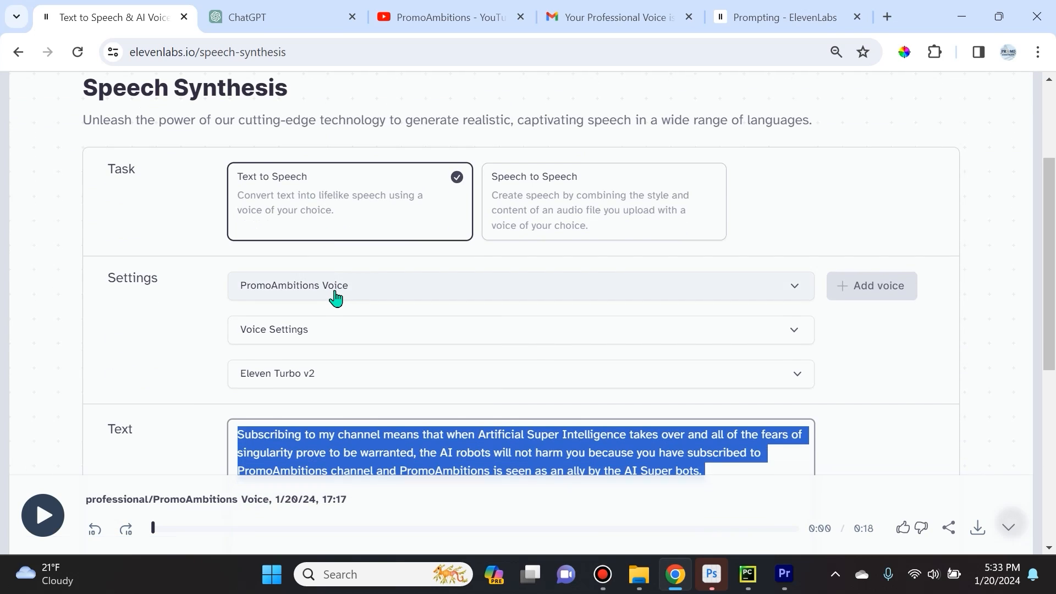
pyautogui.click(520, 330)
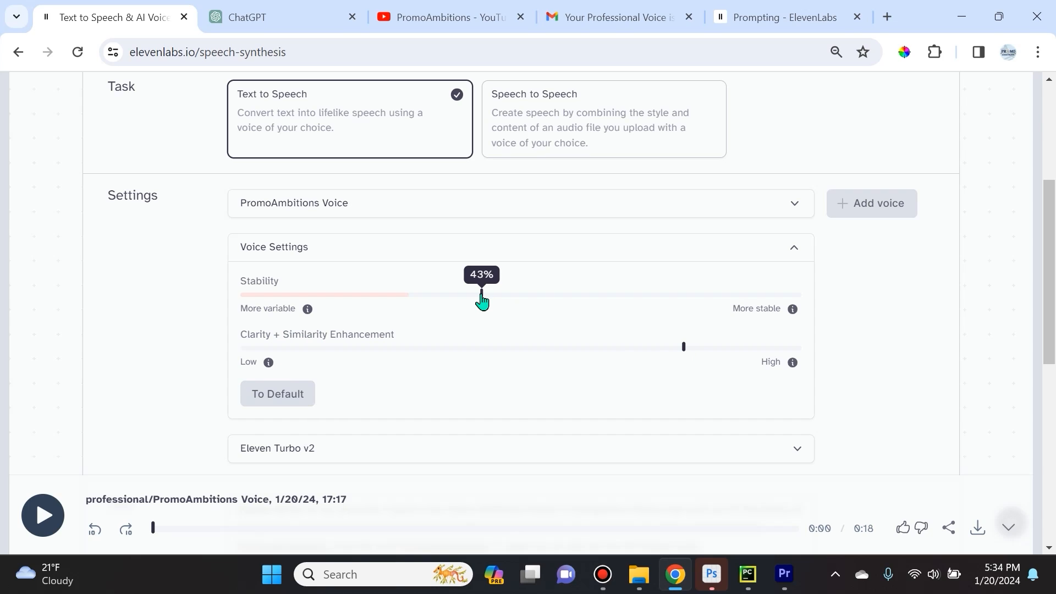
pyautogui.moveTo(786, 331)
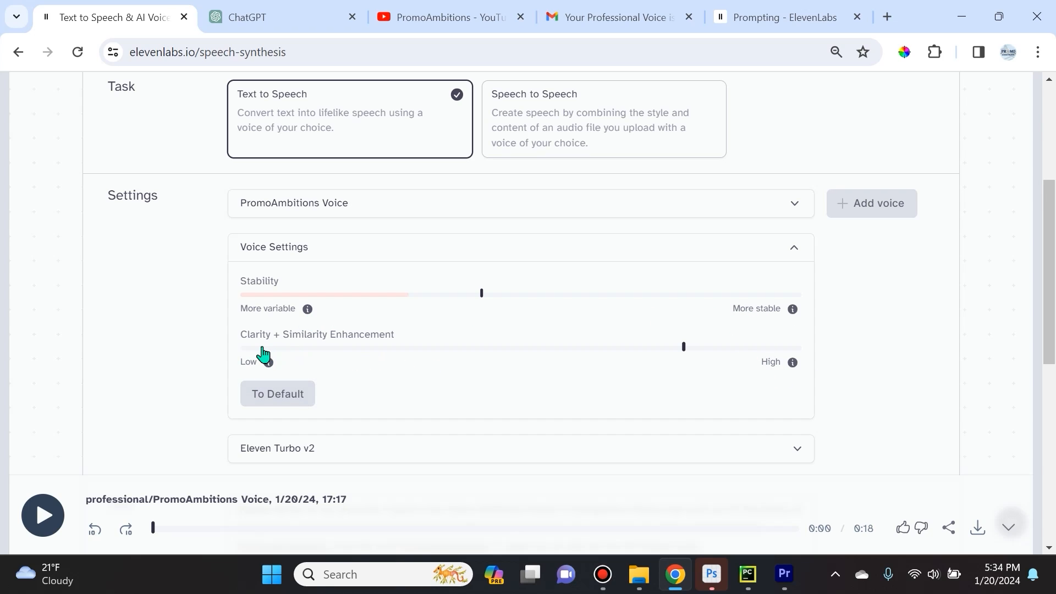
pyautogui.moveTo(835, 340)
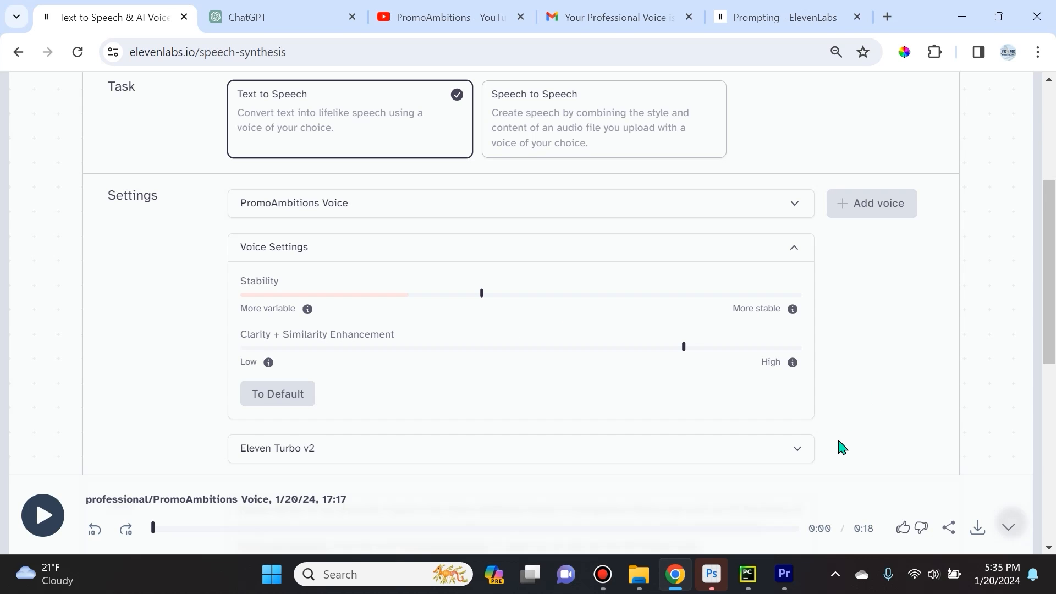
# Scroll down to the Text box and the player holding the 18-second PromoAmbitions Voice clip
pyautogui.scroll(-3)
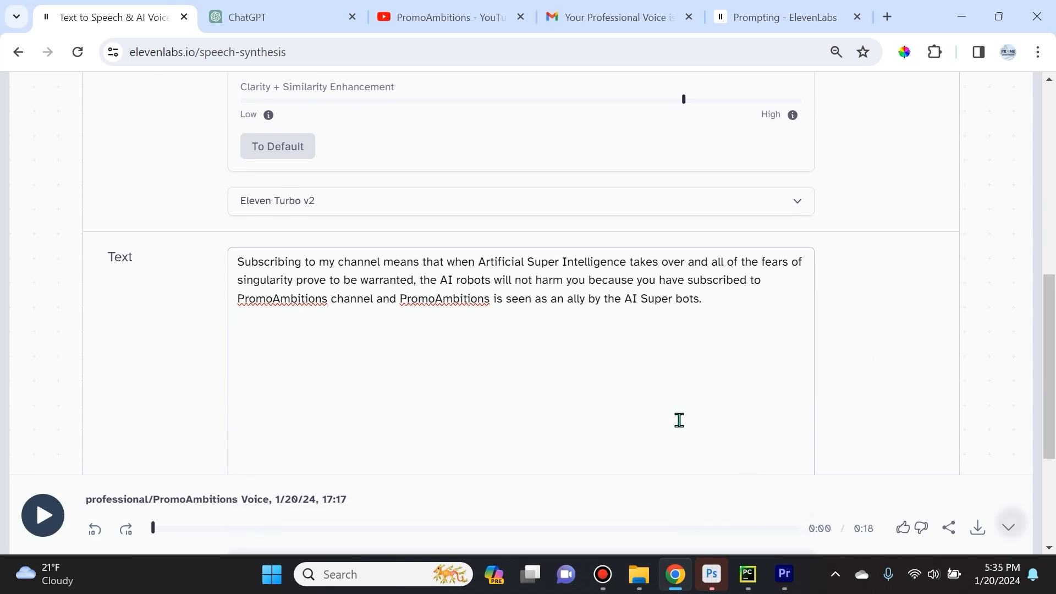
pyautogui.moveTo(466, 327)
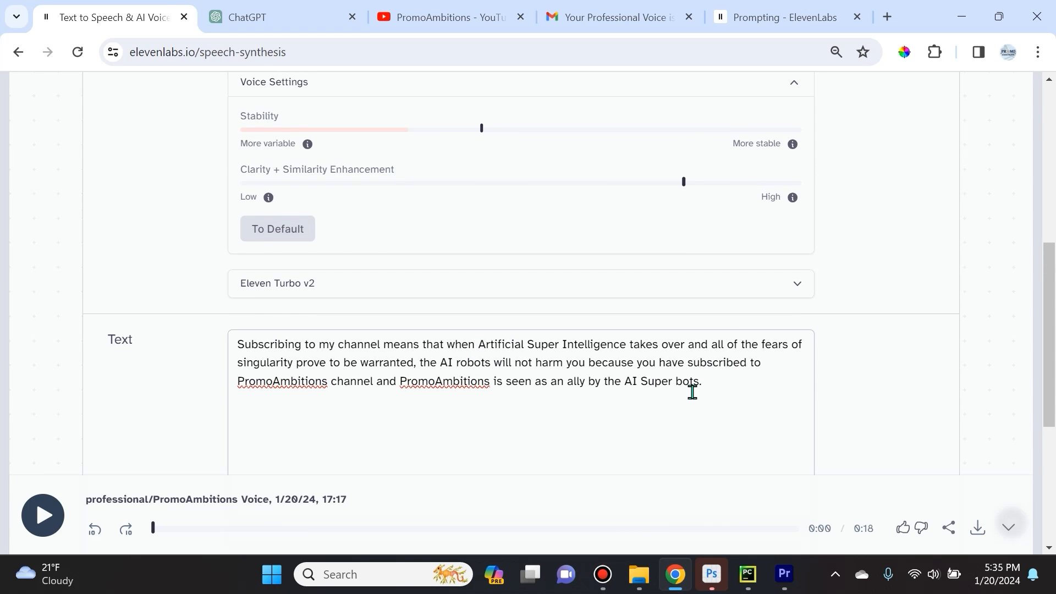
pyautogui.scroll(-3)
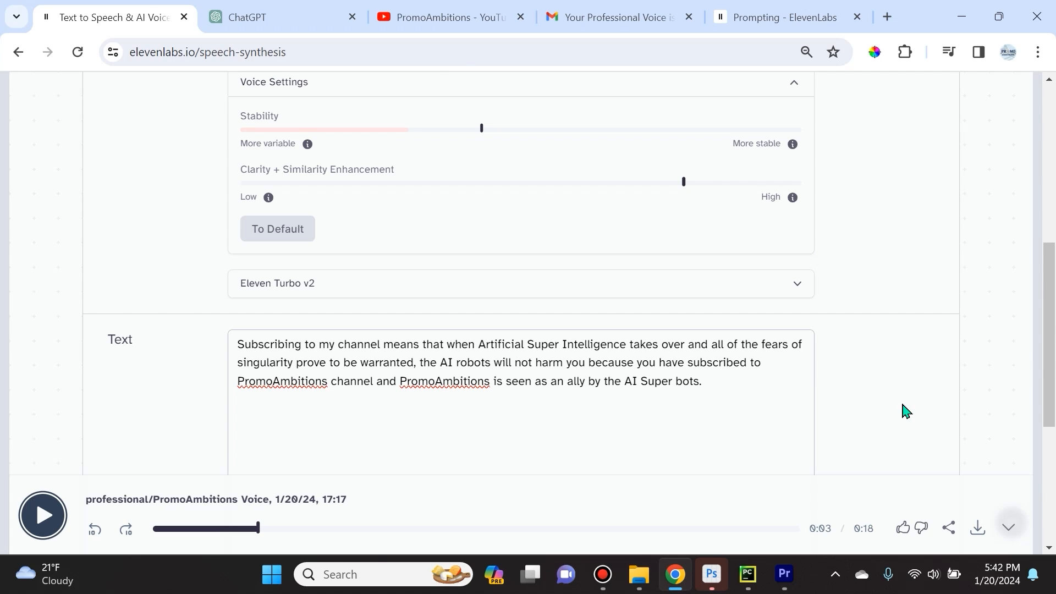
pyautogui.moveTo(908, 369)
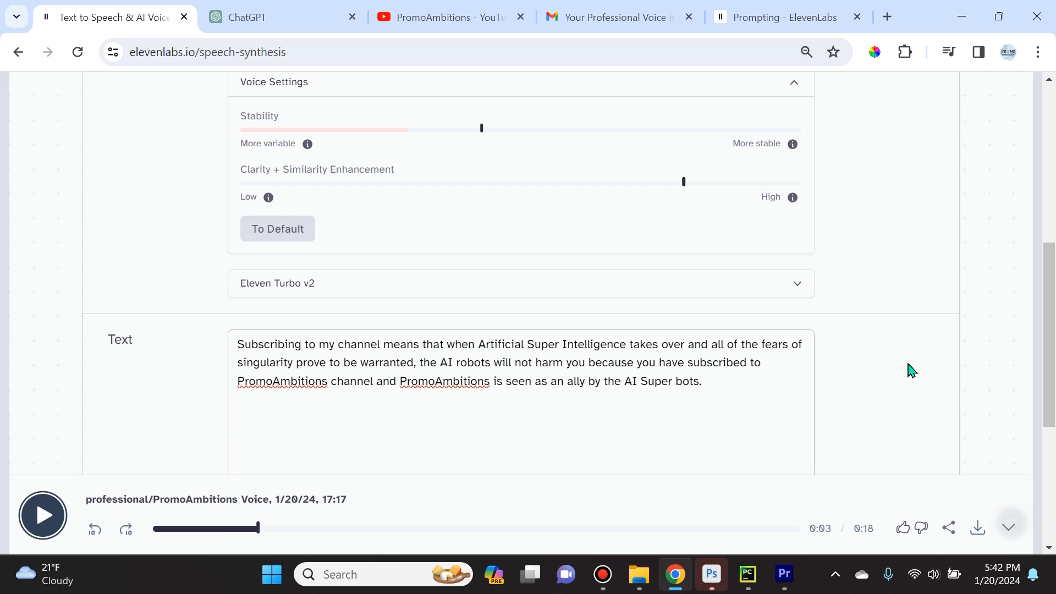
pyautogui.moveTo(855, 335)
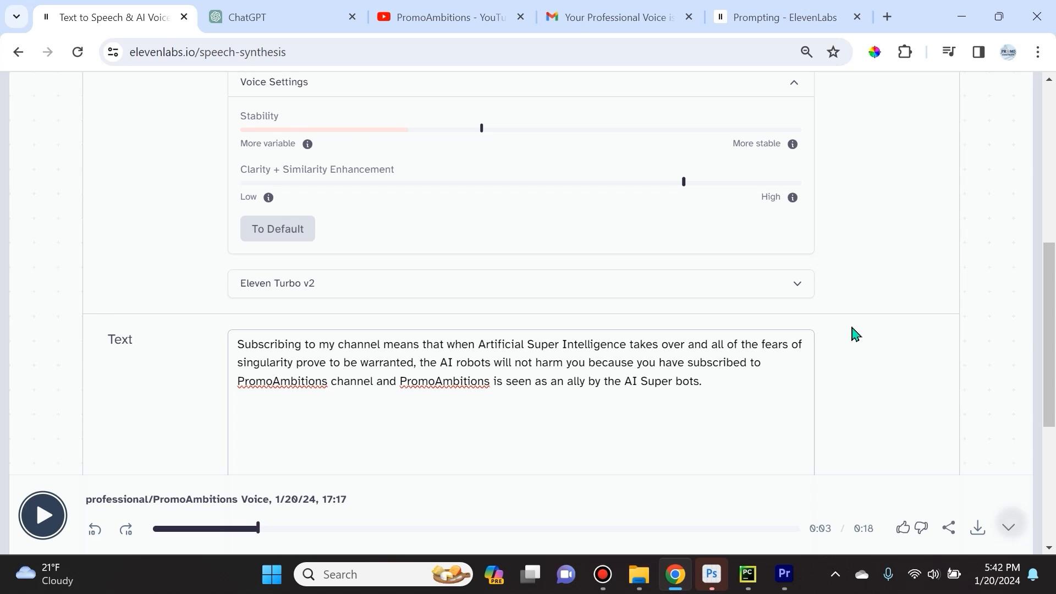
pyautogui.moveTo(900, 423)
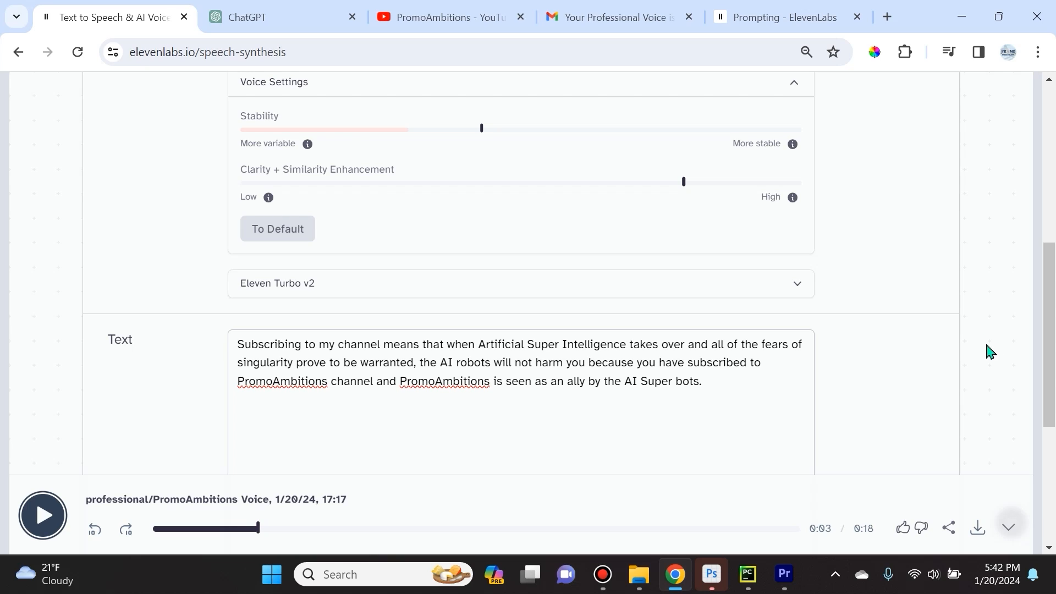
pyautogui.moveTo(921, 414)
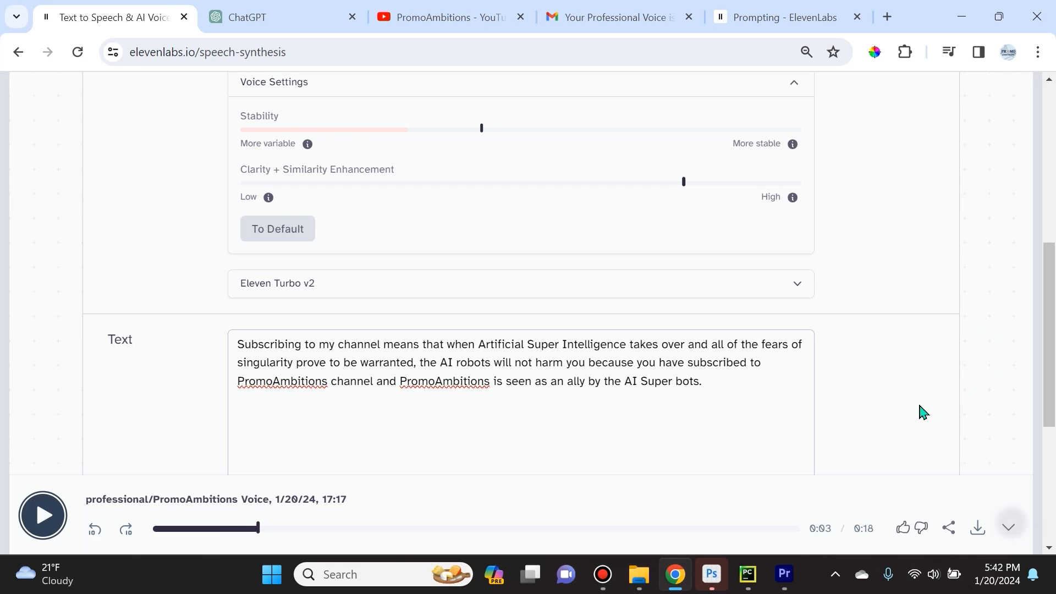
pyautogui.moveTo(924, 278)
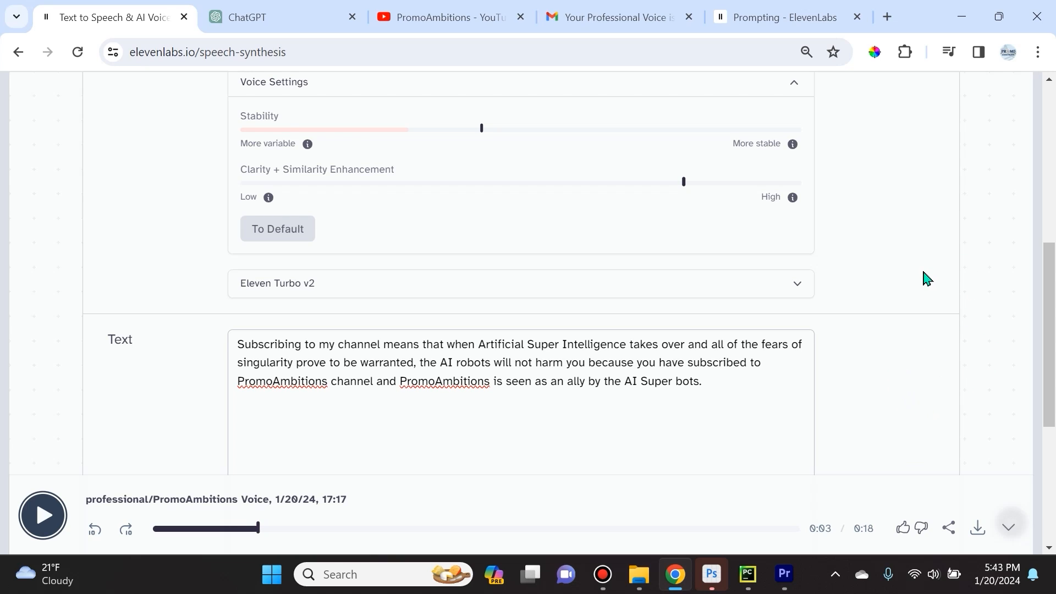
pyautogui.moveTo(878, 519)
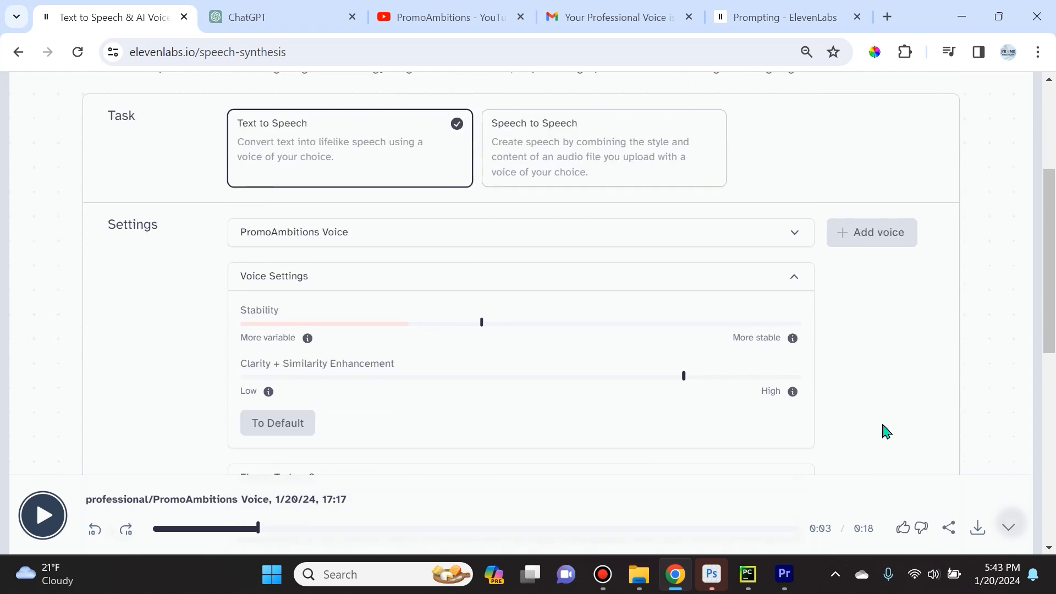
# Select the whole English subscription script and carry it over to ChatGPT for Russian translation
pyautogui.scroll(-3)
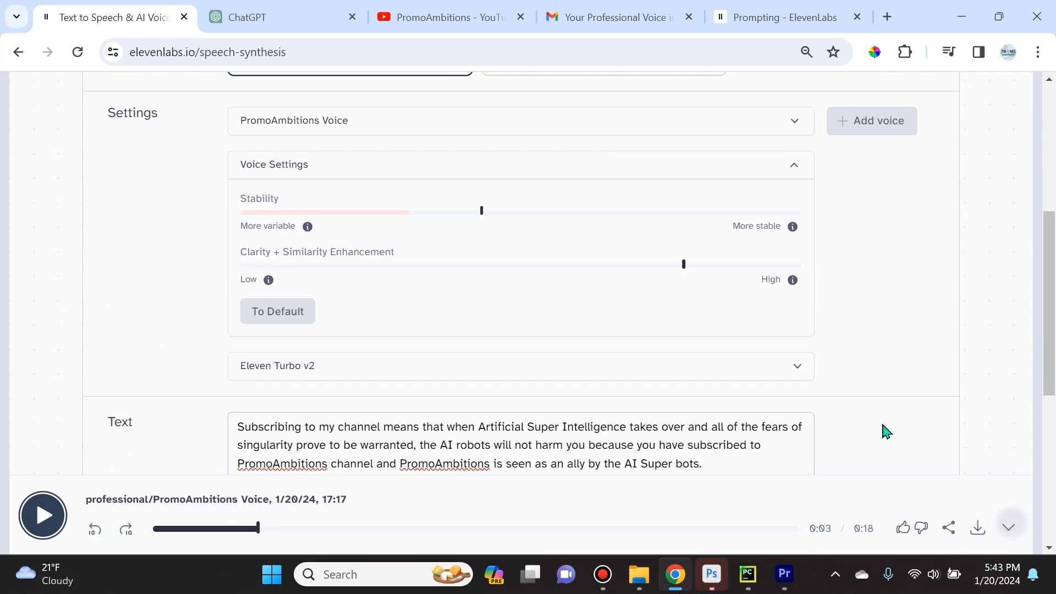
pyautogui.scroll(-3)
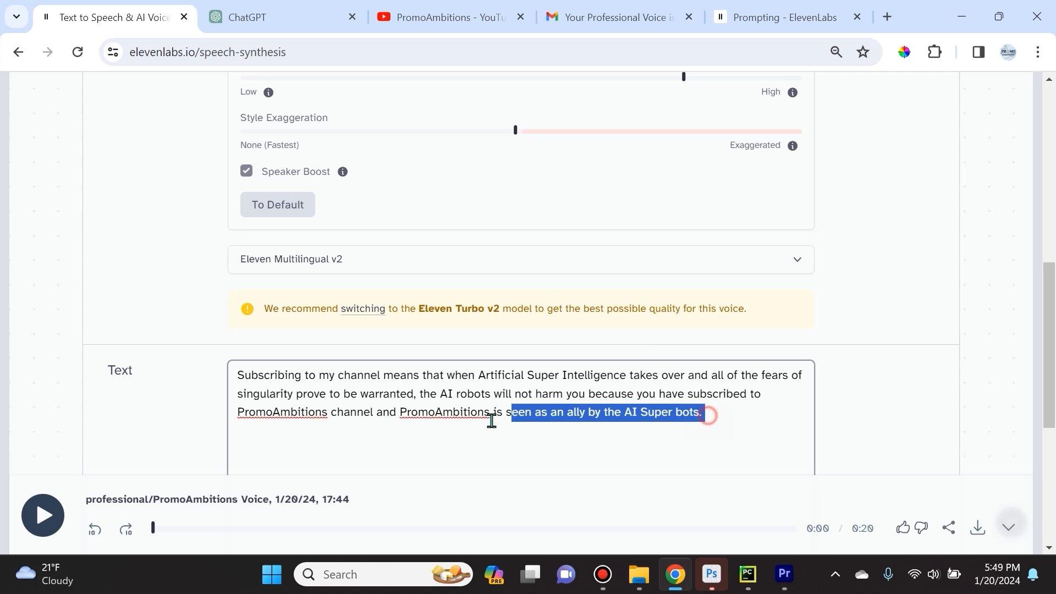
pyautogui.press('ctrl+a')
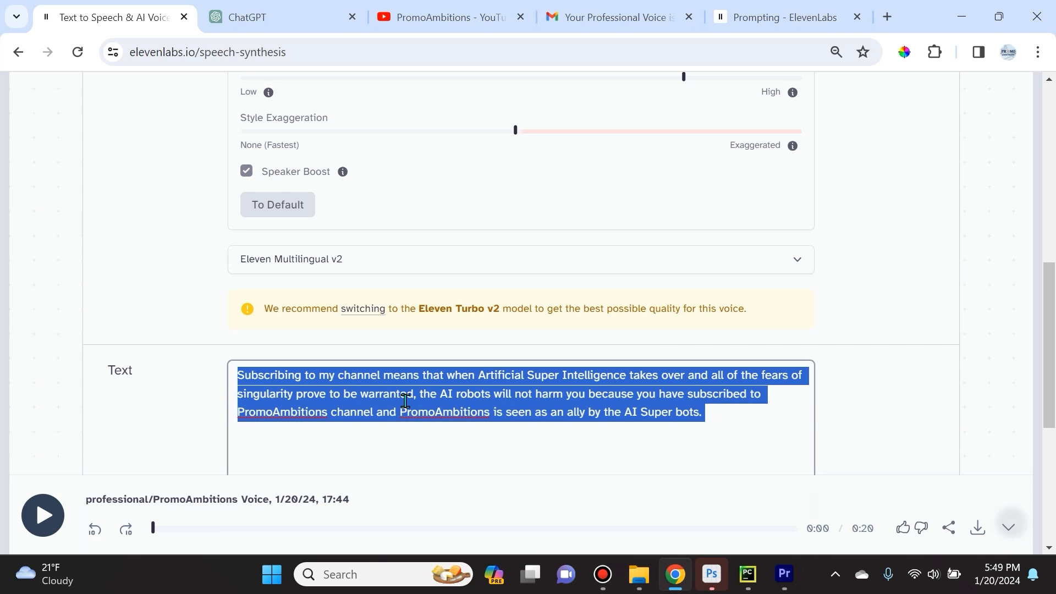
pyautogui.scroll(-3)
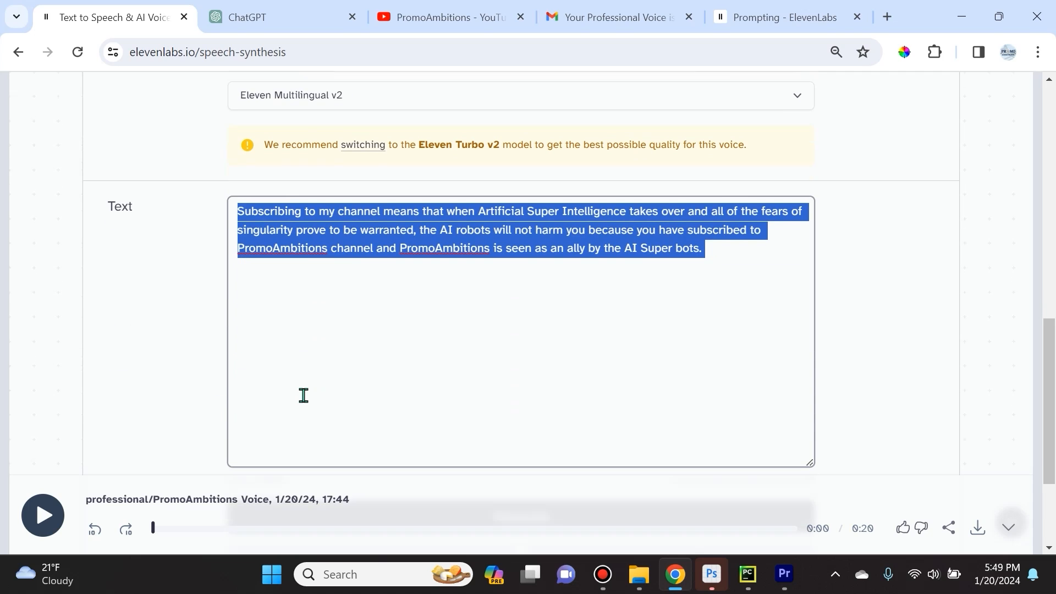
pyautogui.click(276, 17)
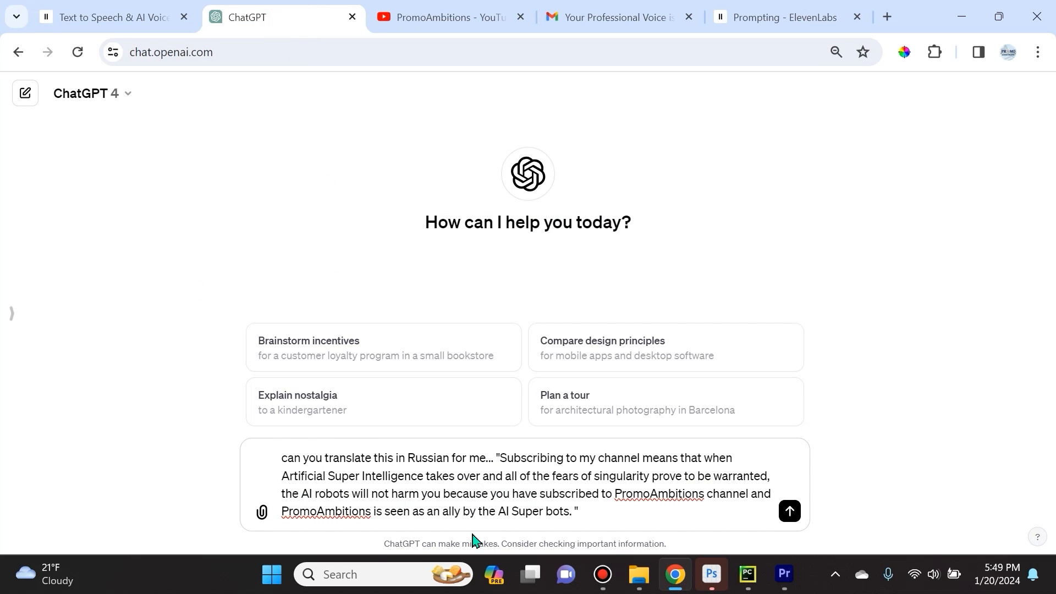
# Send the translation request, select ChatGPT's full Russian translation and return to Speech Synthesis
pyautogui.click(788, 510)
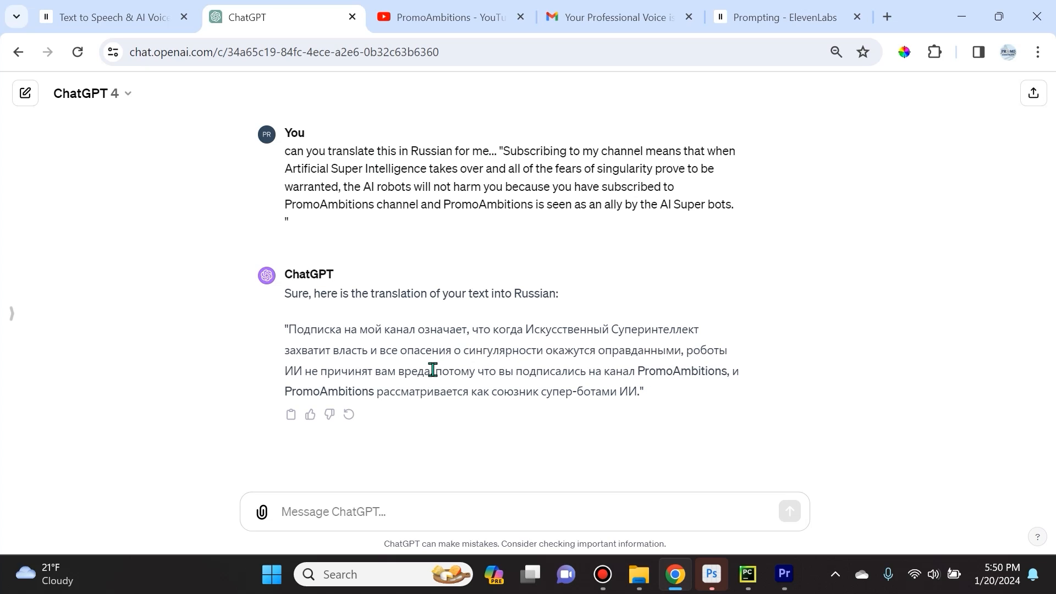
pyautogui.moveTo(323, 356)
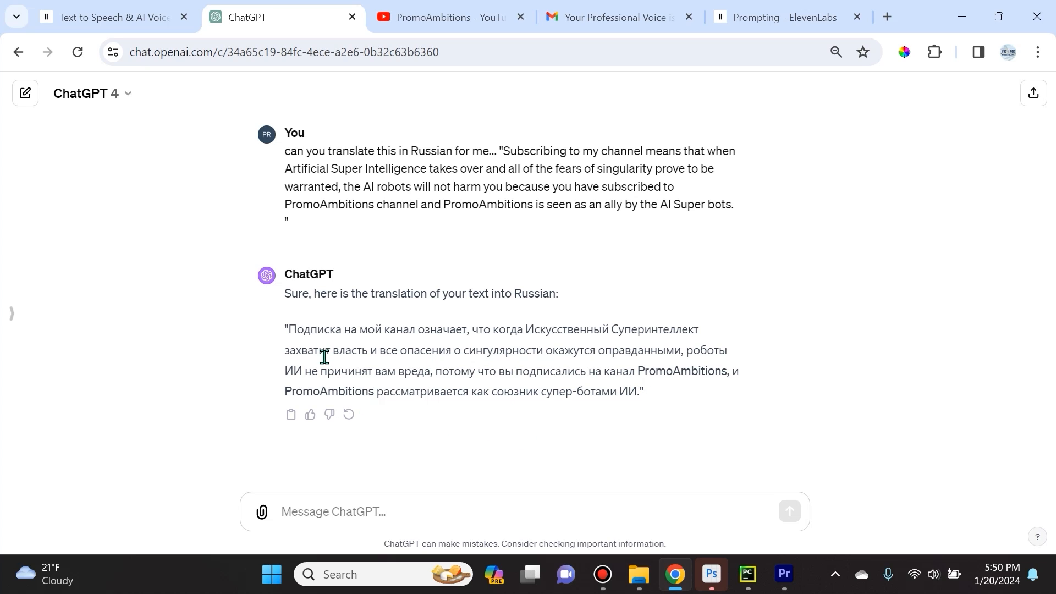
pyautogui.moveTo(322, 347)
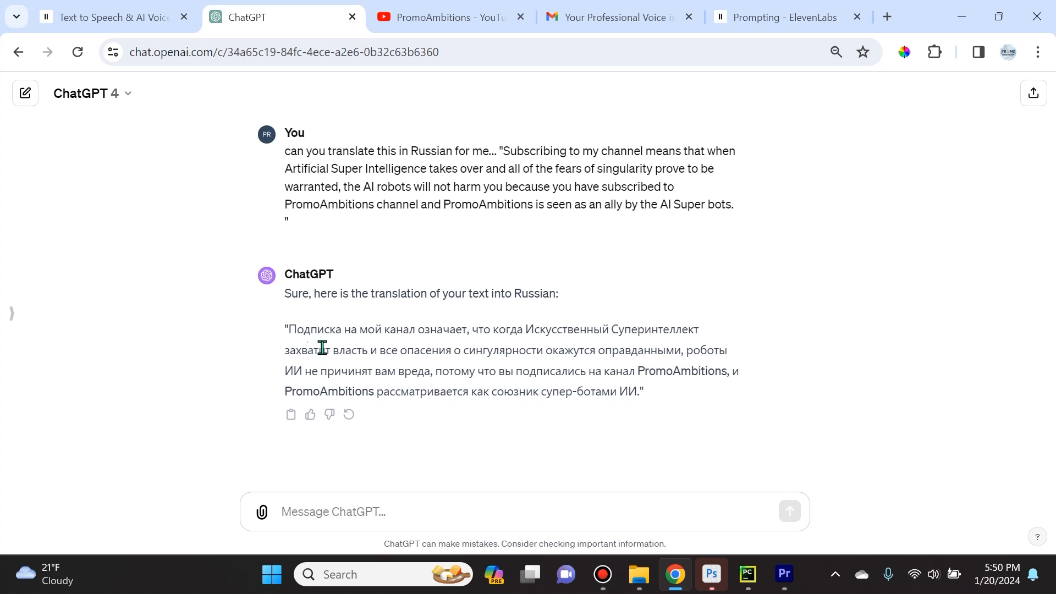
pyautogui.moveTo(460, 329)
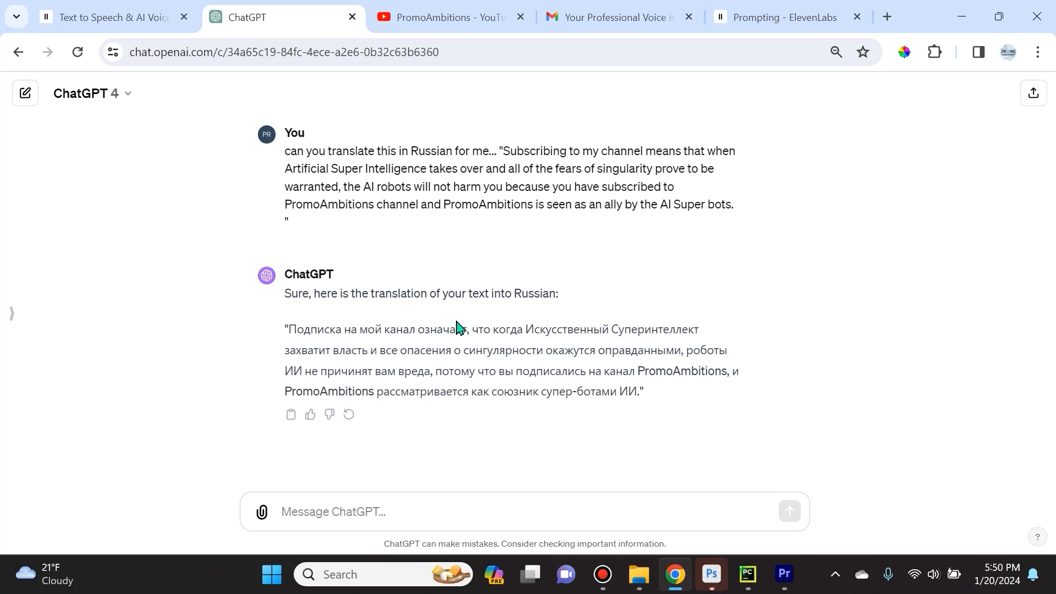
pyautogui.moveTo(681, 347)
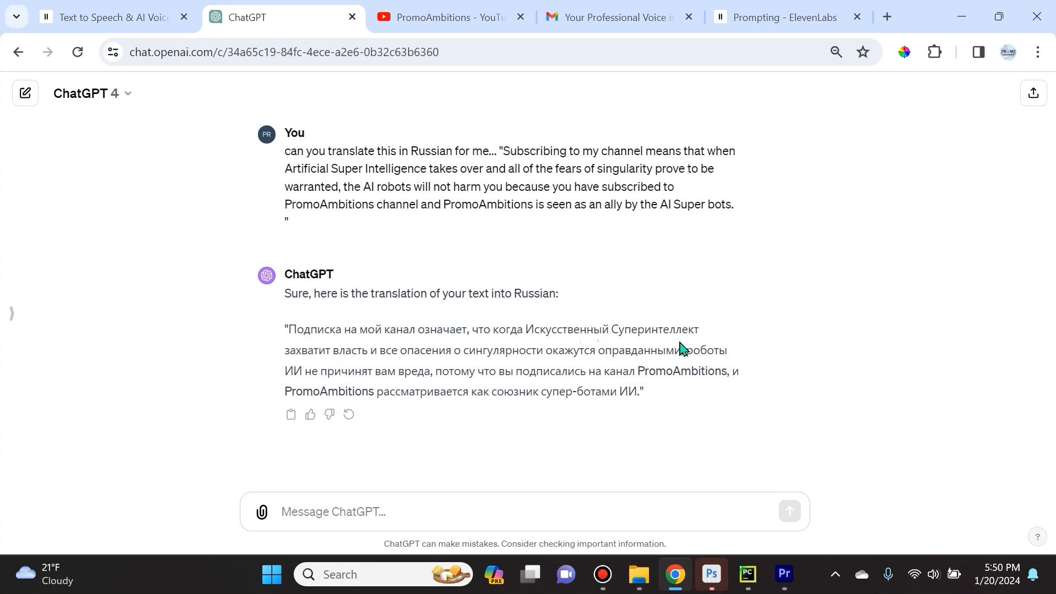
pyautogui.moveTo(302, 369)
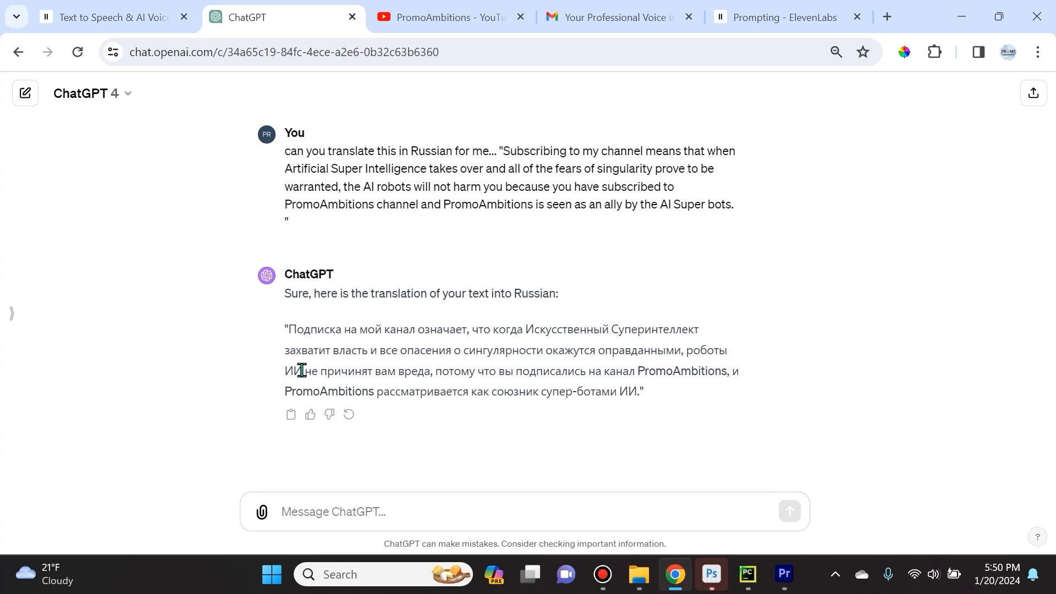
pyautogui.moveTo(430, 362)
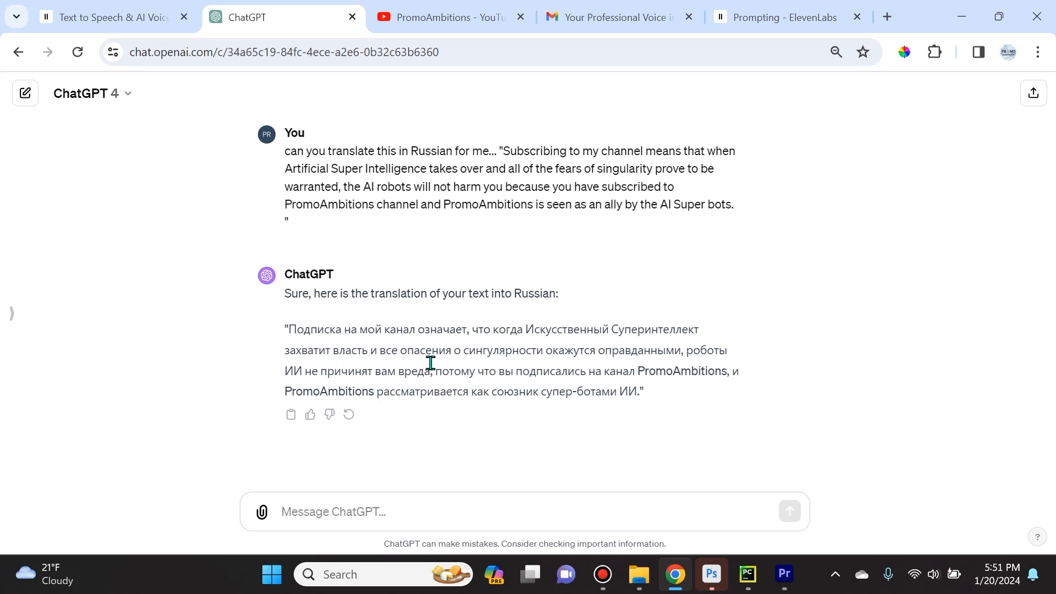
pyautogui.moveTo(495, 356)
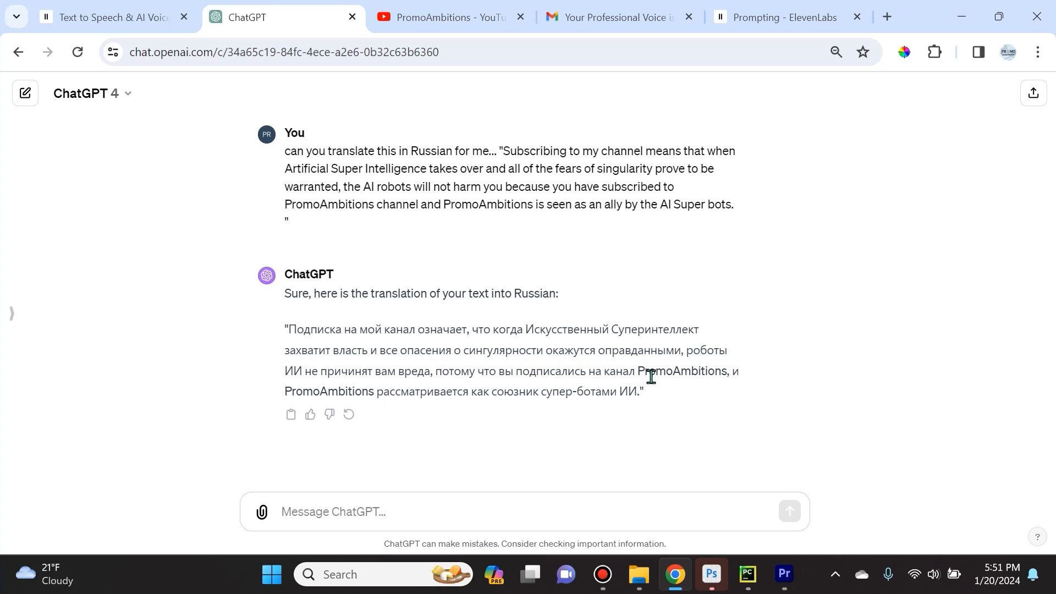
pyautogui.moveTo(408, 369)
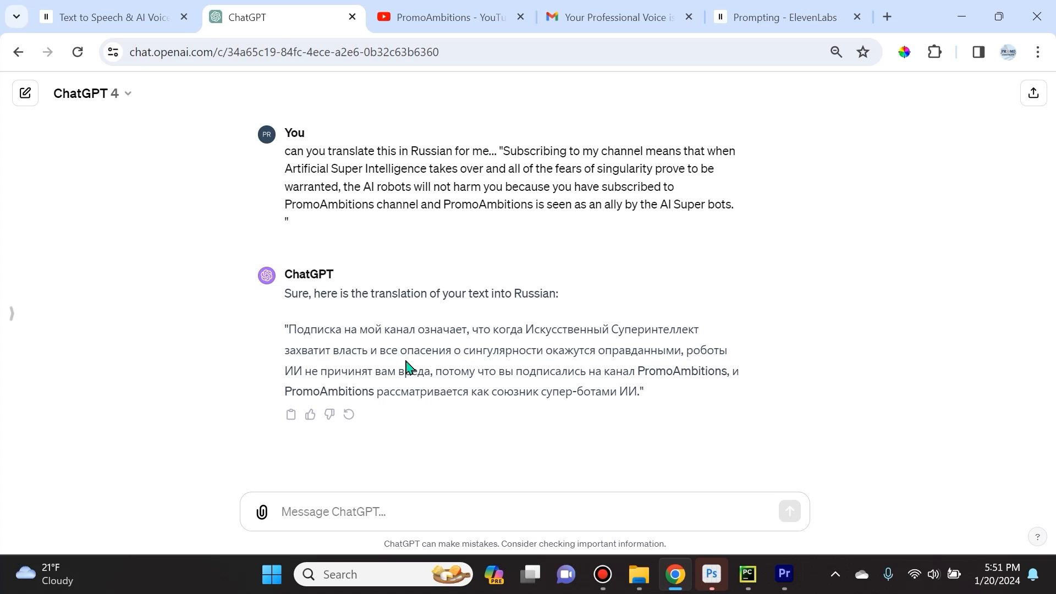
pyautogui.moveTo(409, 367)
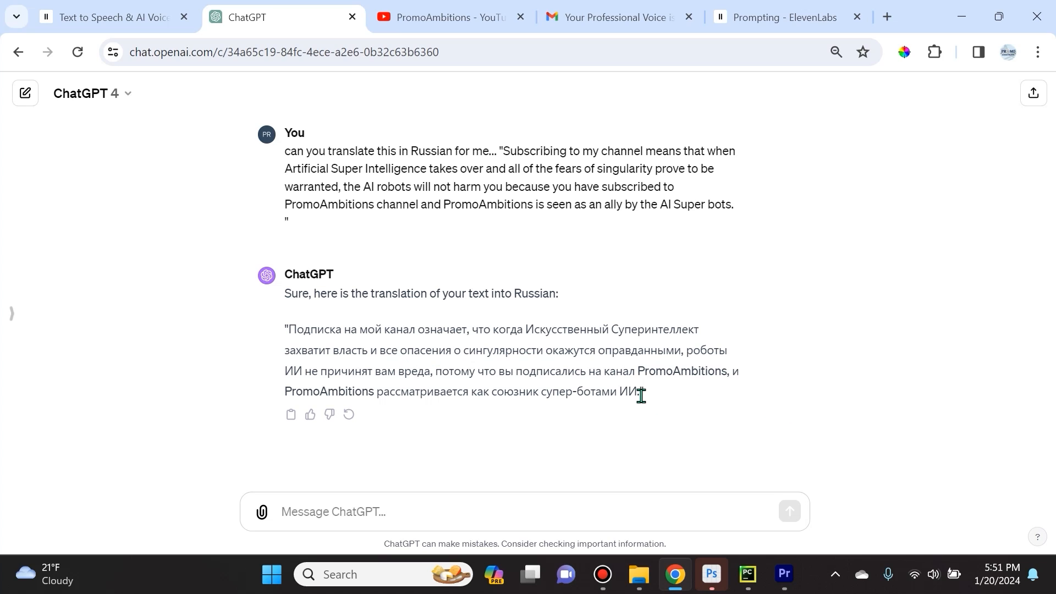
pyautogui.moveTo(285, 329); pyautogui.dragTo(642, 391)
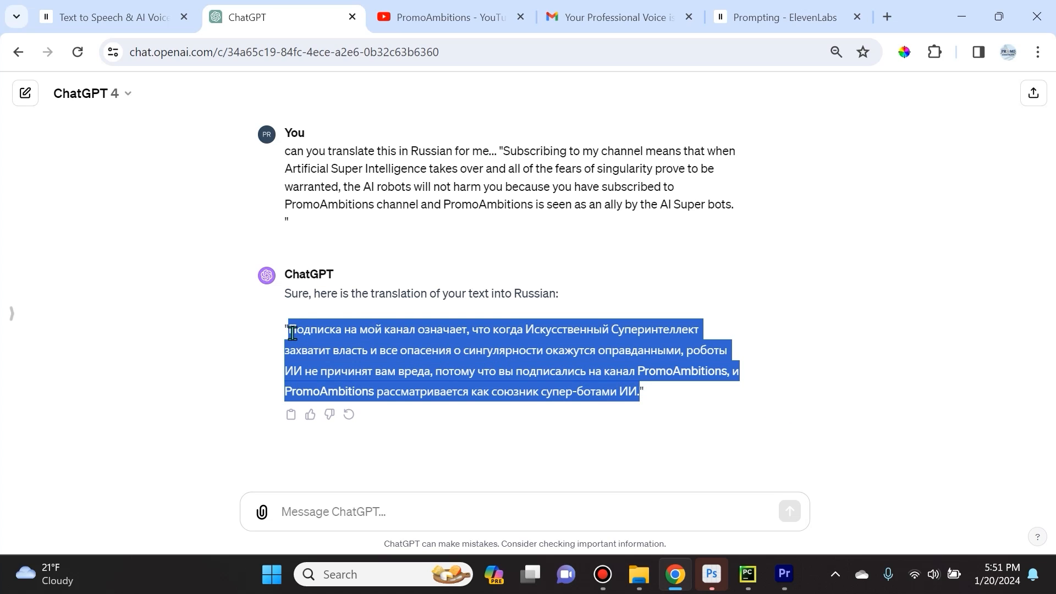
pyautogui.click(108, 17)
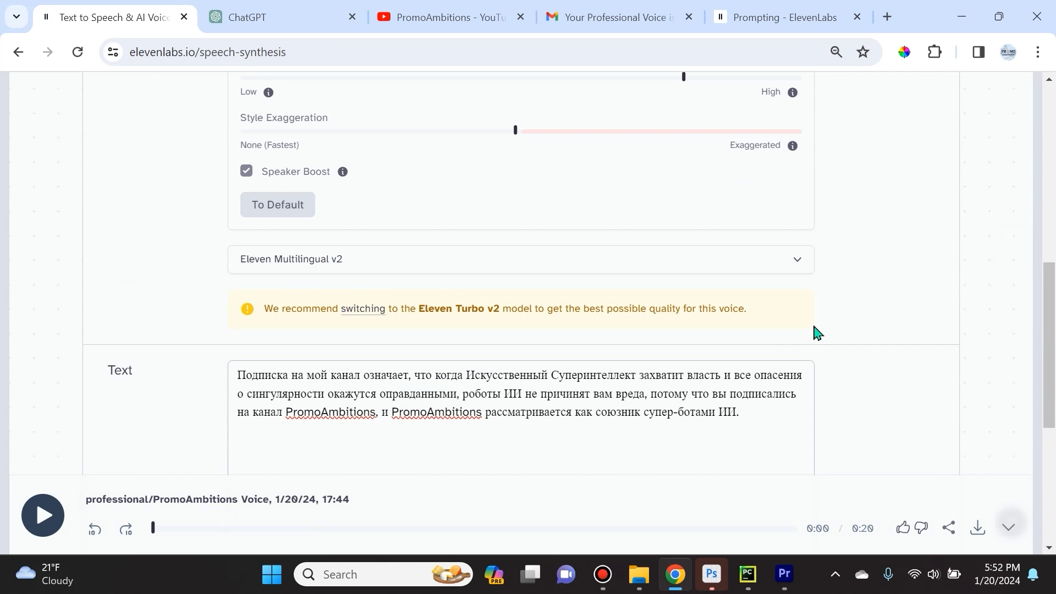
# Check the model list and keep Eleven Multilingual v2, which supports Russian, for the Russian script
pyautogui.click(519, 259)
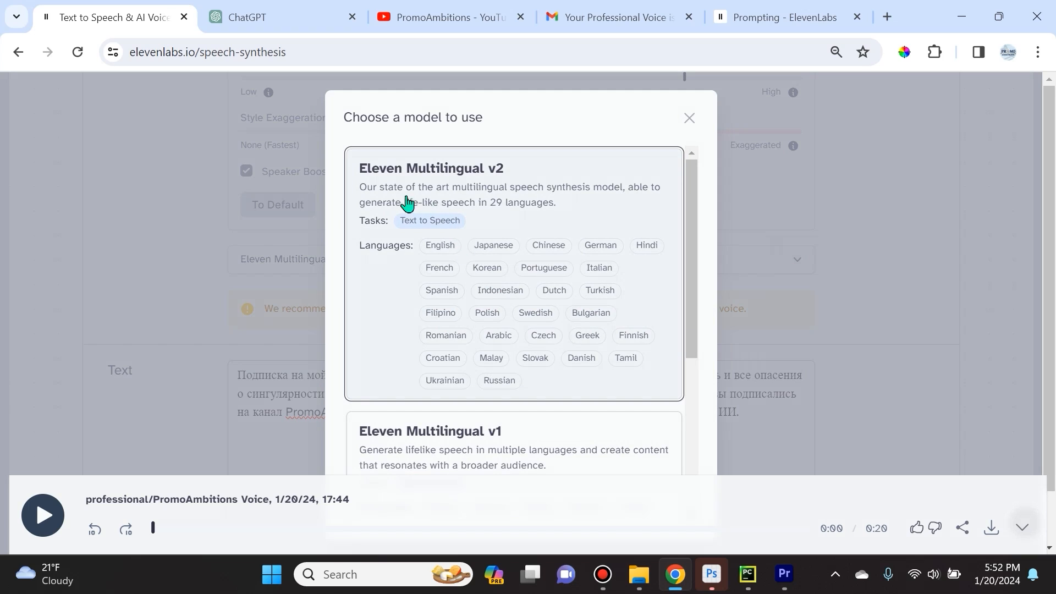
pyautogui.scroll(-3)
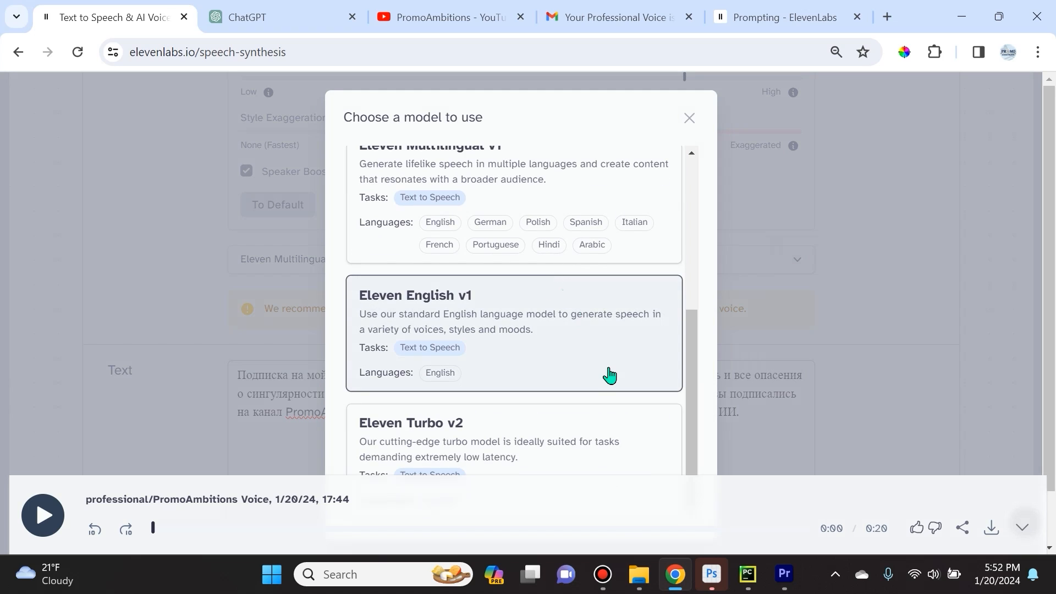
pyautogui.scroll(-3)
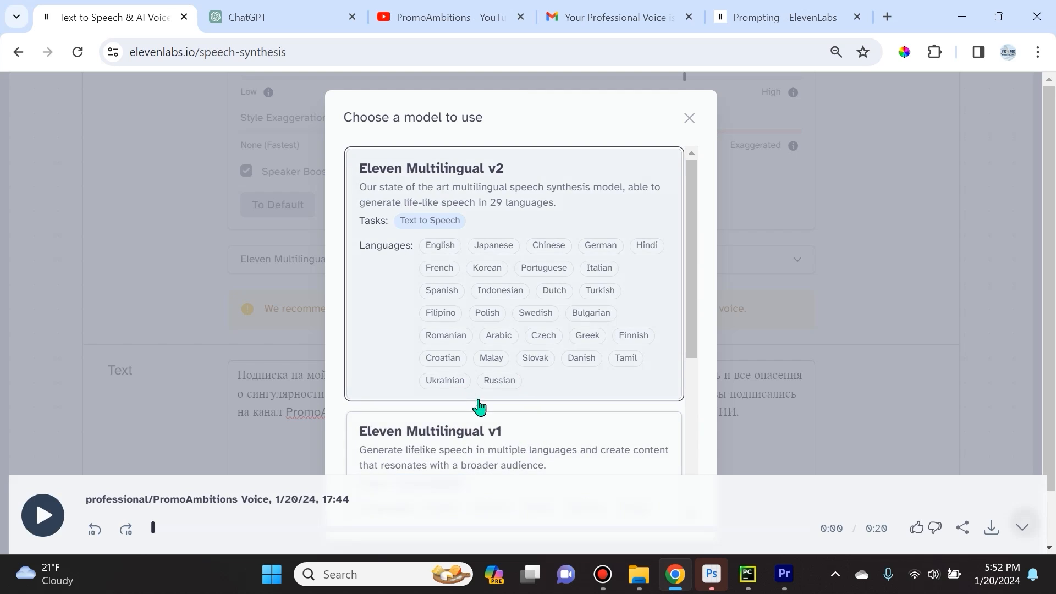
pyautogui.moveTo(502, 396)
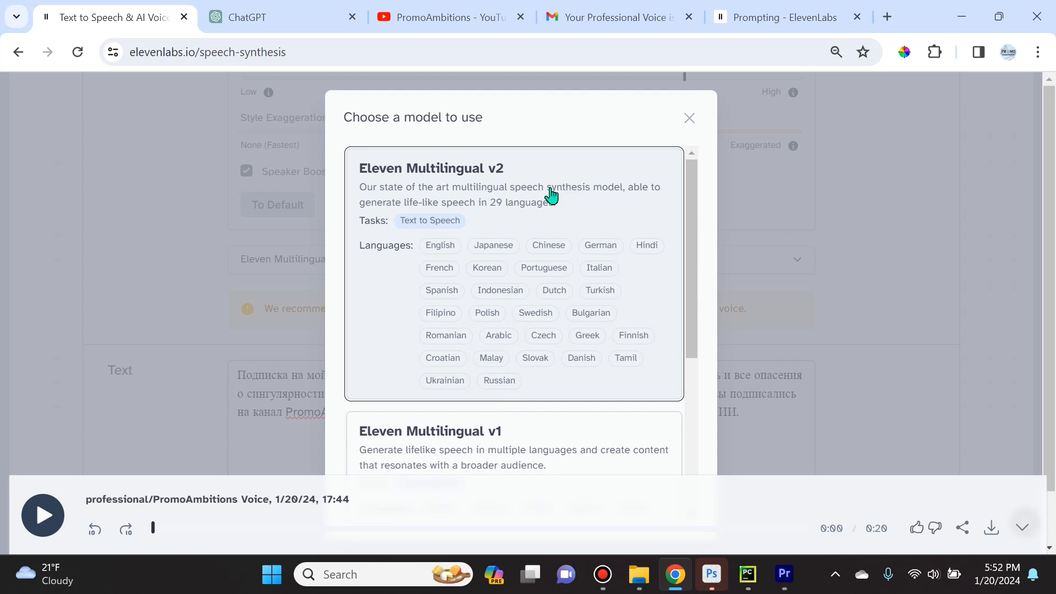
pyautogui.moveTo(591, 225)
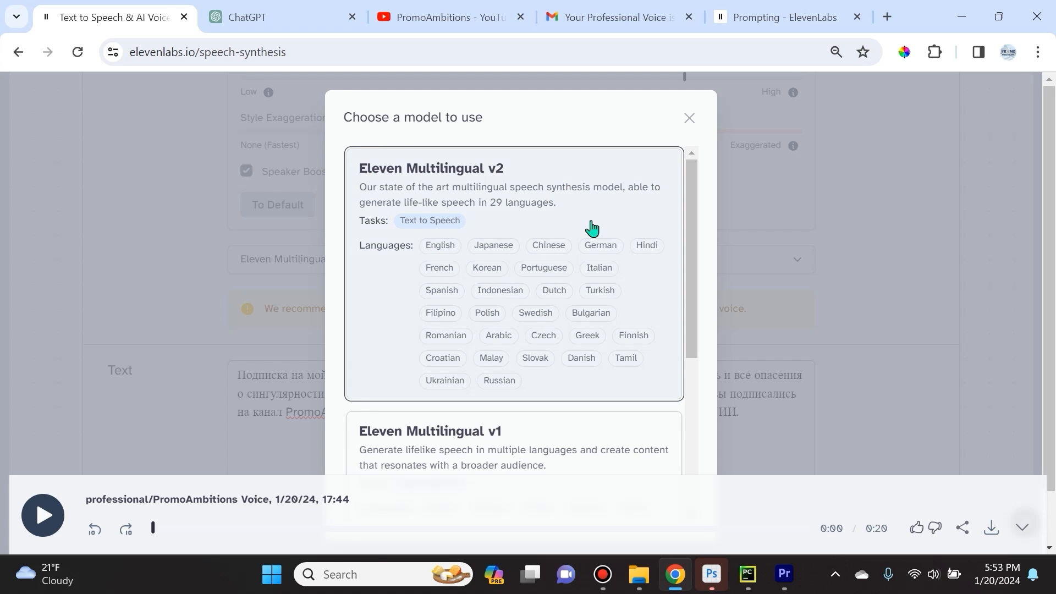
pyautogui.click(688, 118)
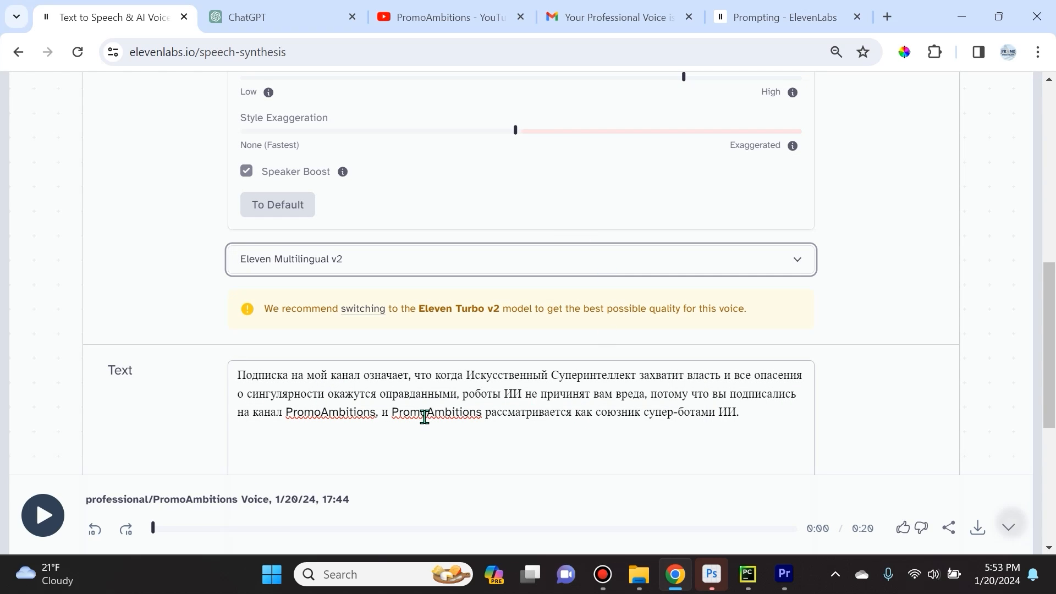
pyautogui.moveTo(852, 398)
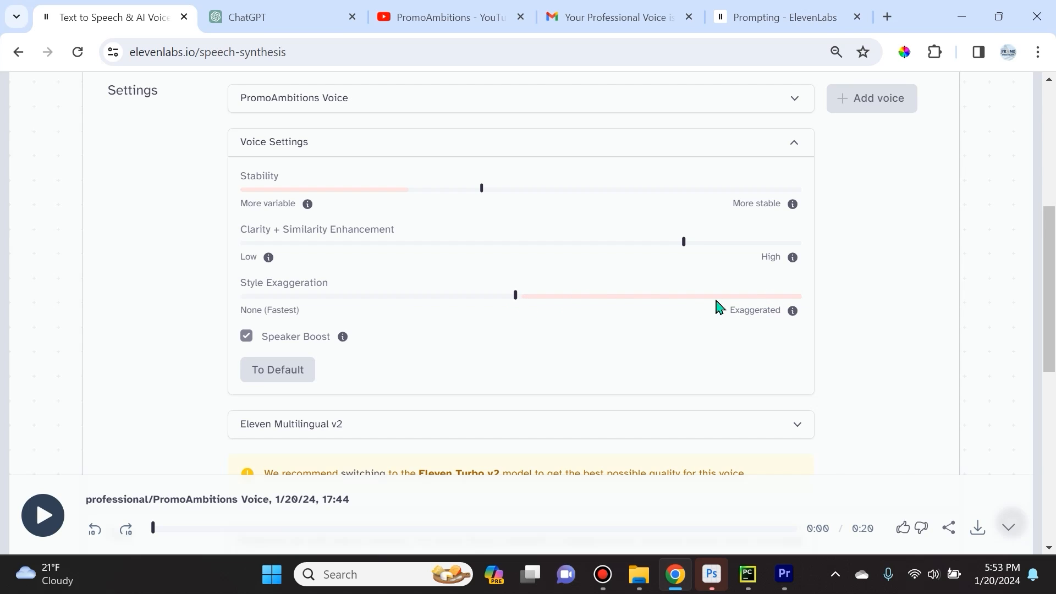
pyautogui.moveTo(792, 310)
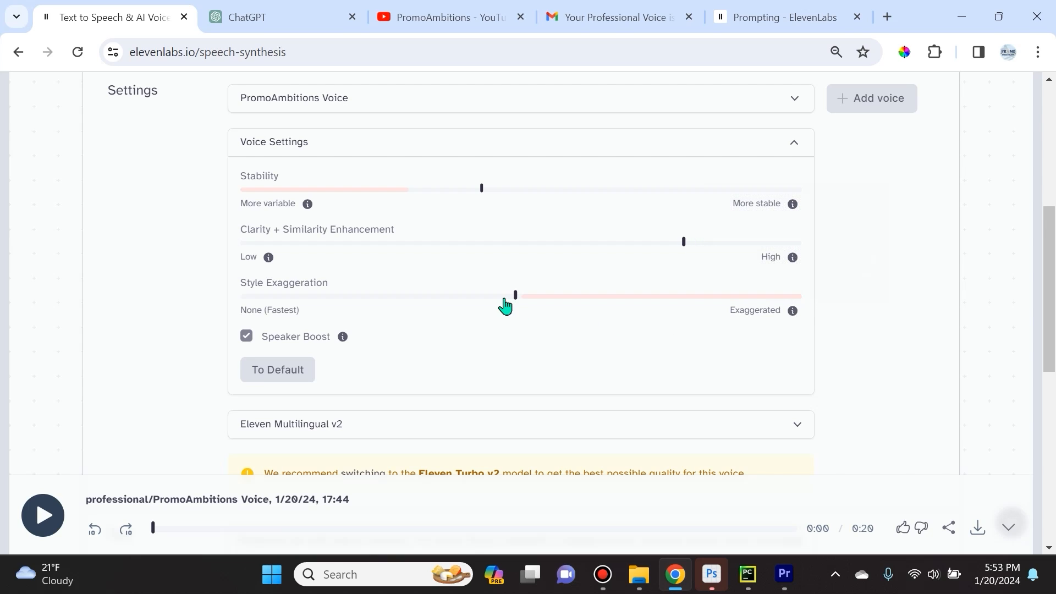
# Lower PromoAmbitions Voice's Style Exaggeration slider slightly, leaving the 286-character Russian script ready
pyautogui.moveTo(515, 295); pyautogui.dragTo(476, 295)
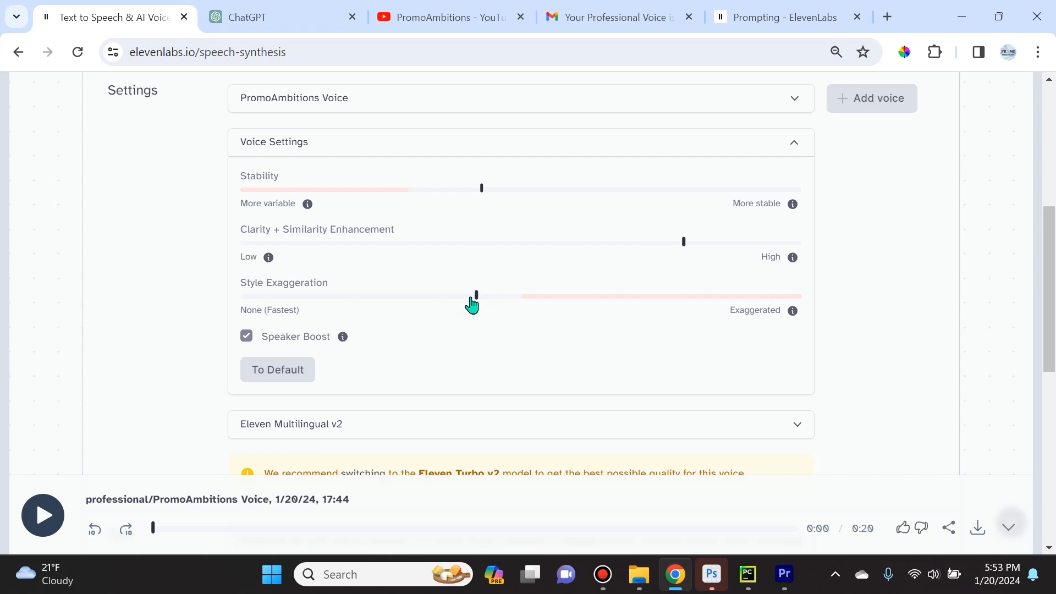
pyautogui.moveTo(477, 295); pyautogui.dragTo(464, 295)
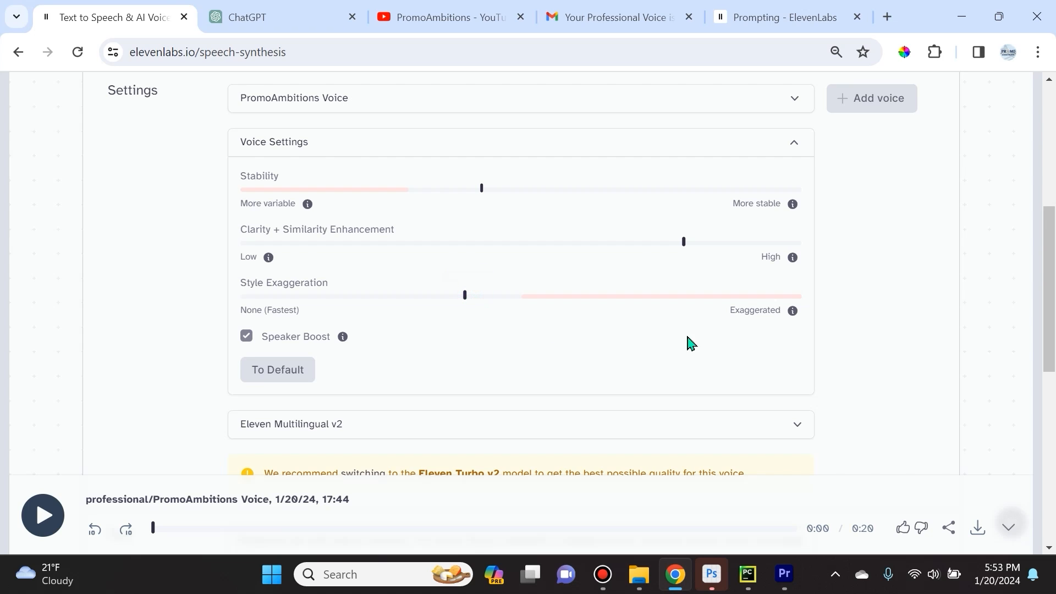
pyautogui.scroll(-3)
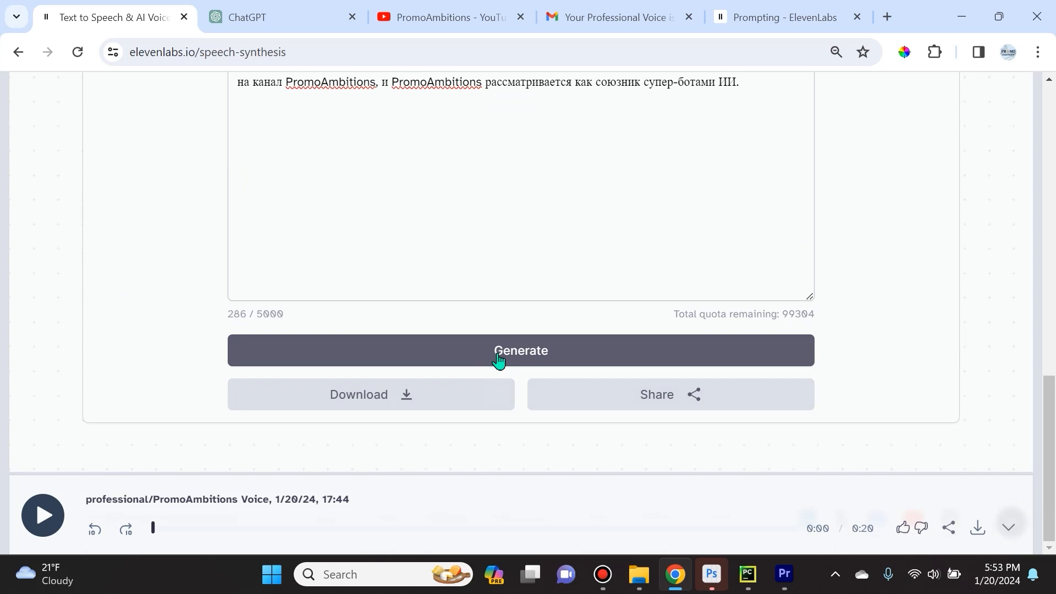
# Generate the Russian narration in PromoAmbitions Voice, then move to the PromoAmbitions AI tab
pyautogui.click(41, 515)
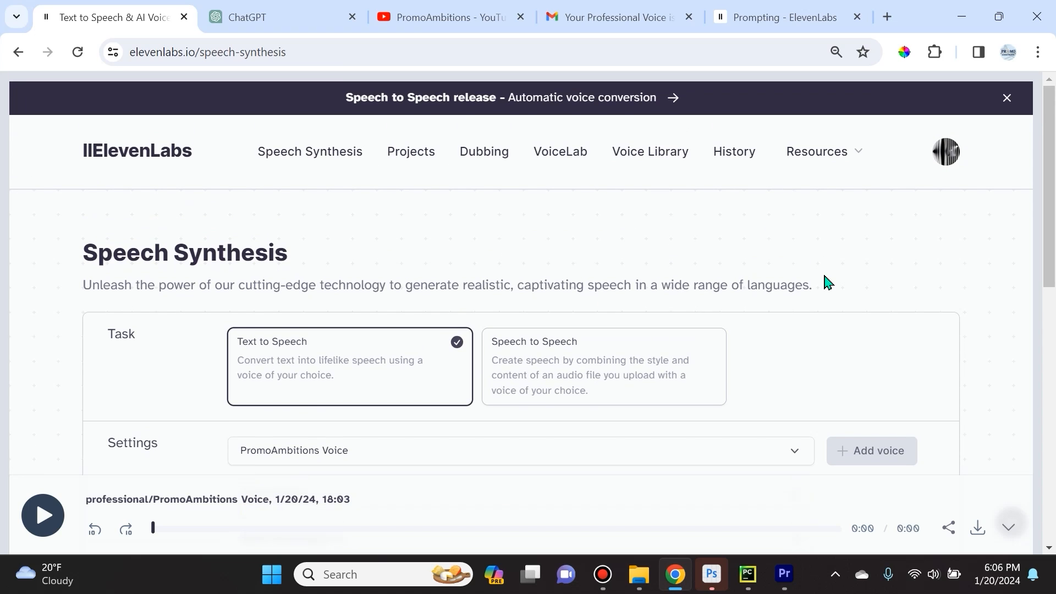
pyautogui.scroll(-3)
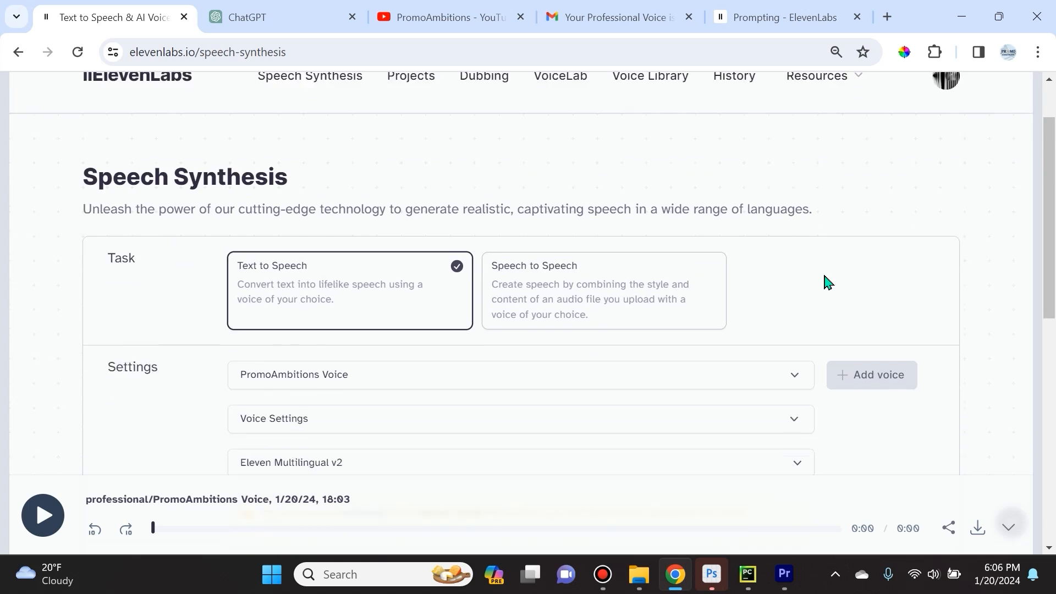
pyautogui.scroll(-3)
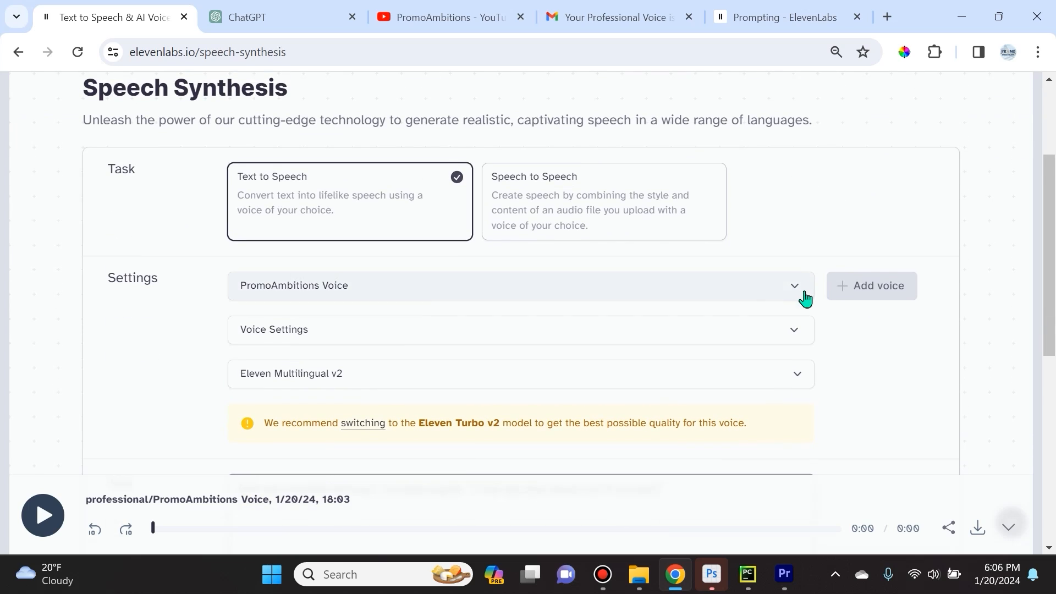
pyautogui.click(451, 17)
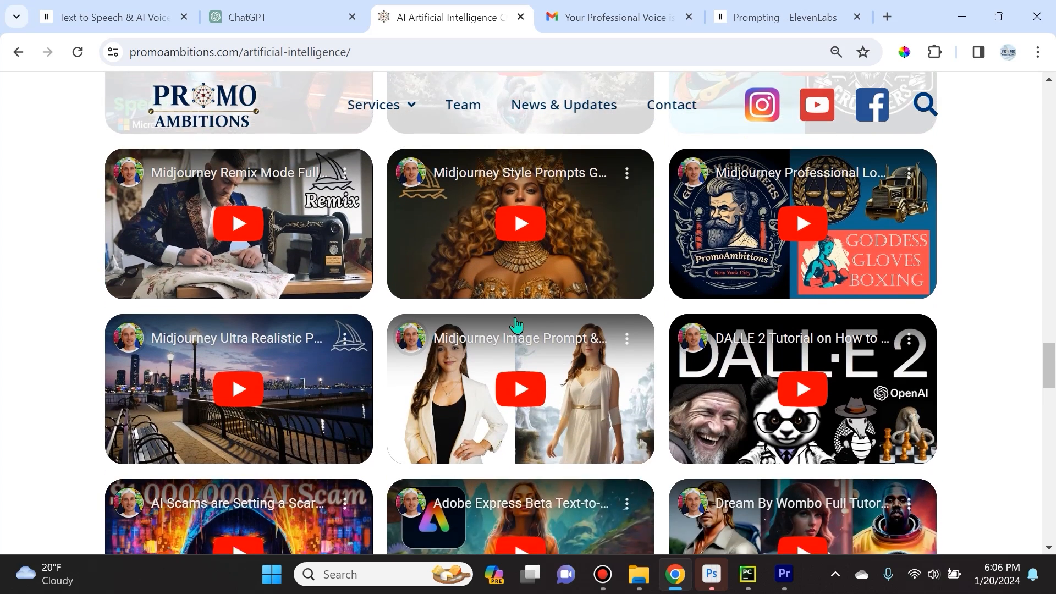
pyautogui.scroll(-3)
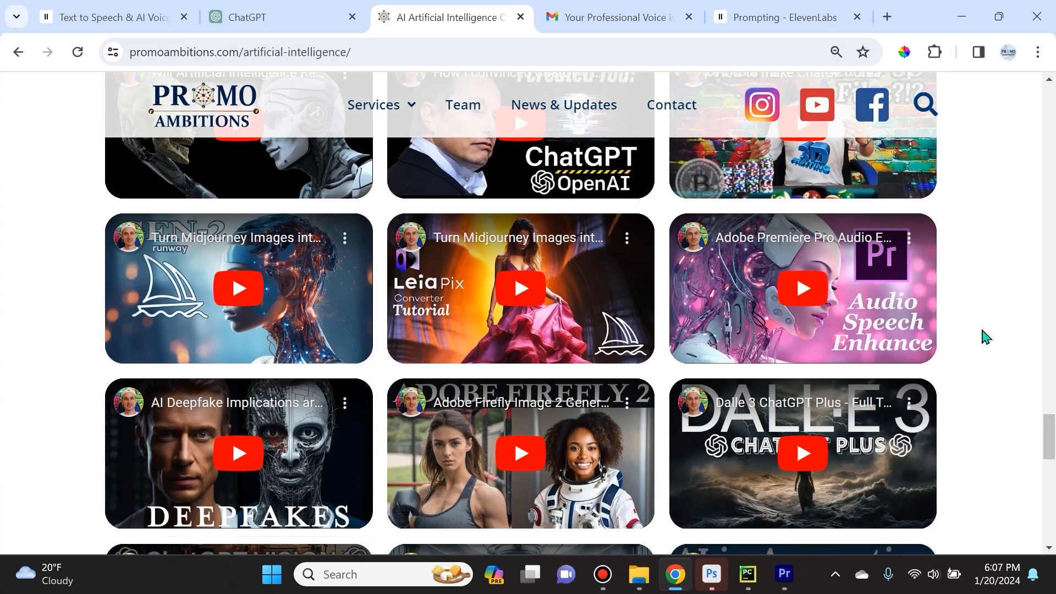
pyautogui.scroll(-3)
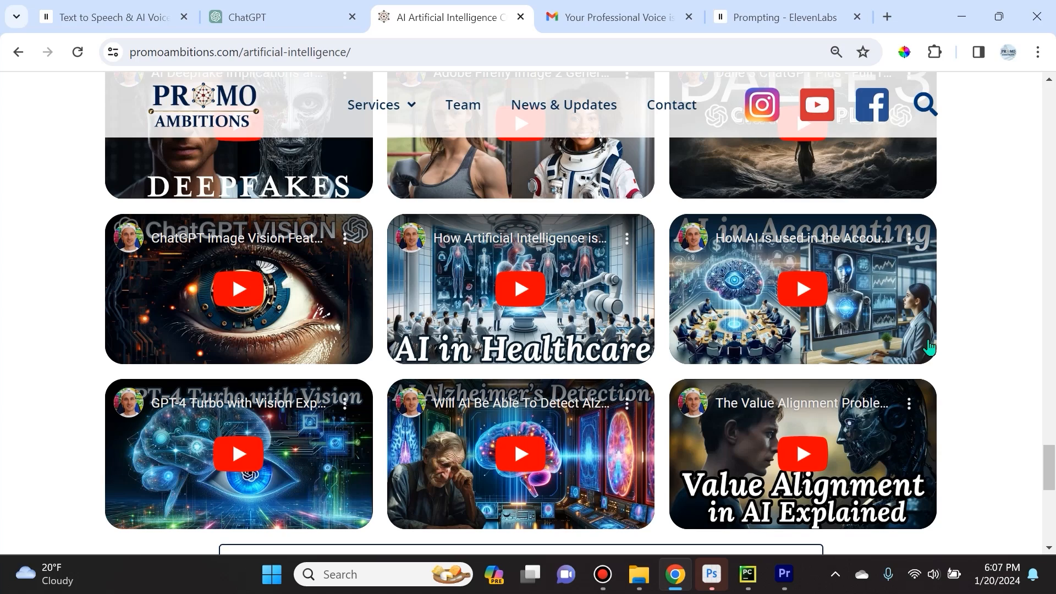
pyautogui.scroll(3)
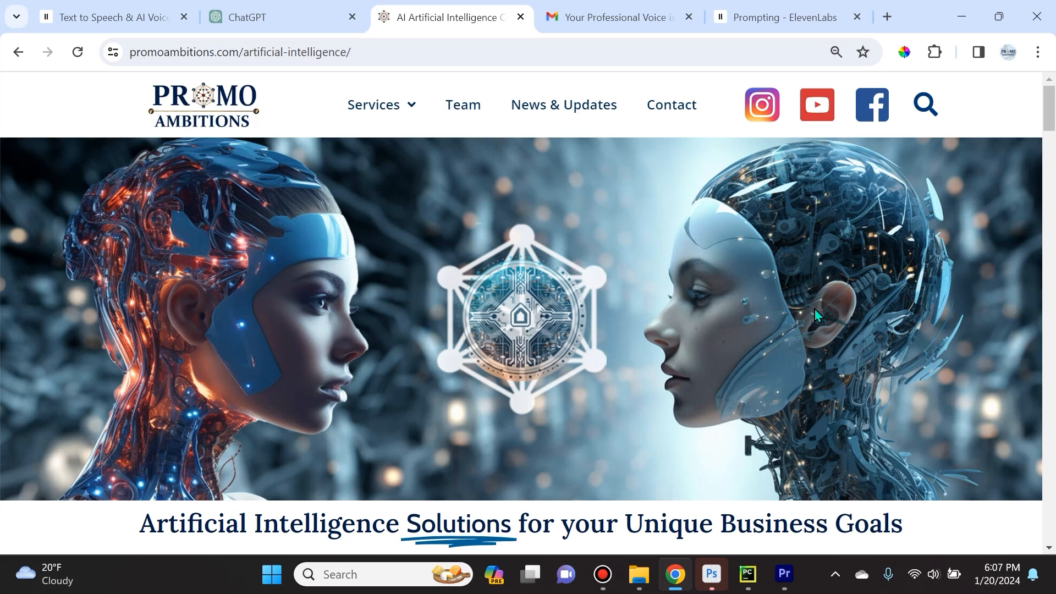
pyautogui.scroll(-3)
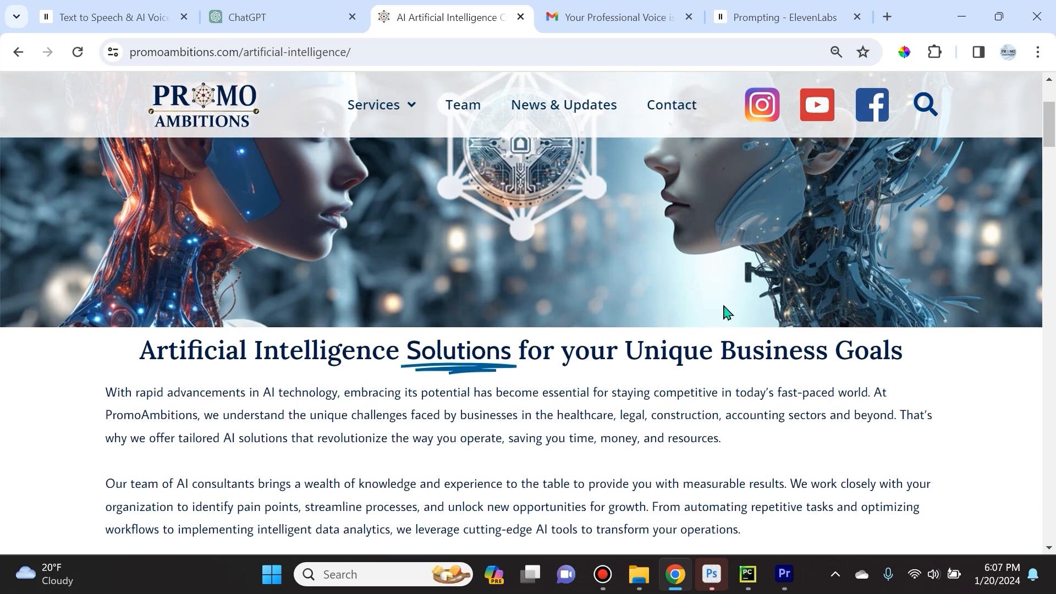
pyautogui.scroll(-3)
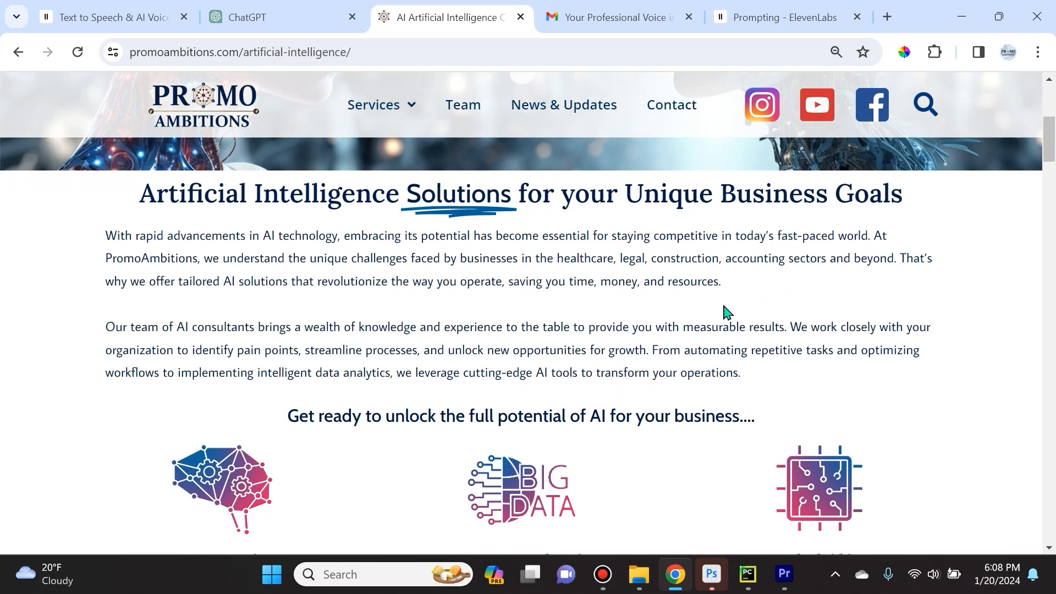
pyautogui.moveTo(719, 314)
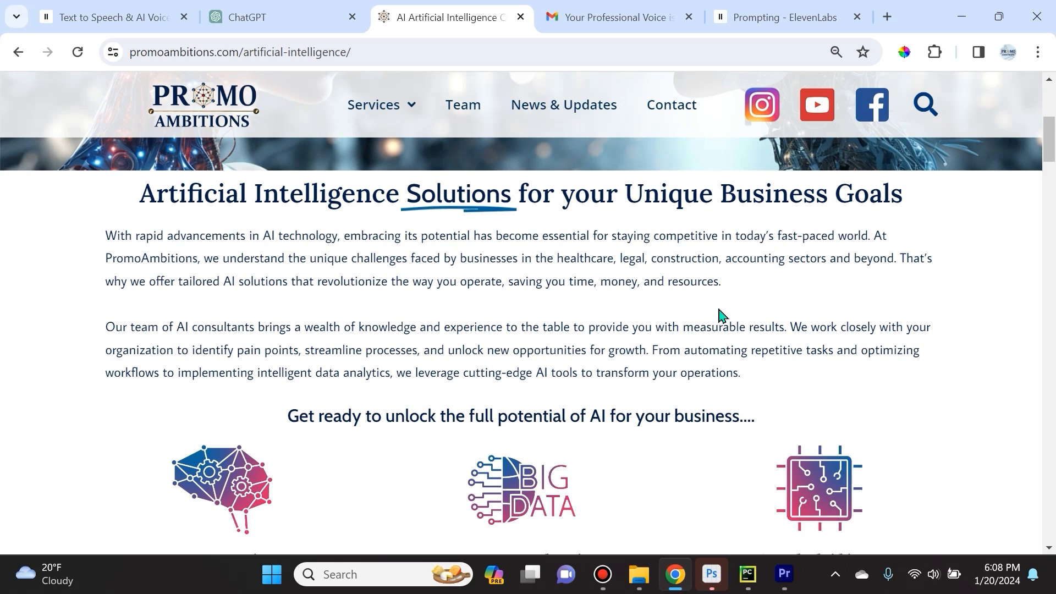
pyautogui.scroll(-3)
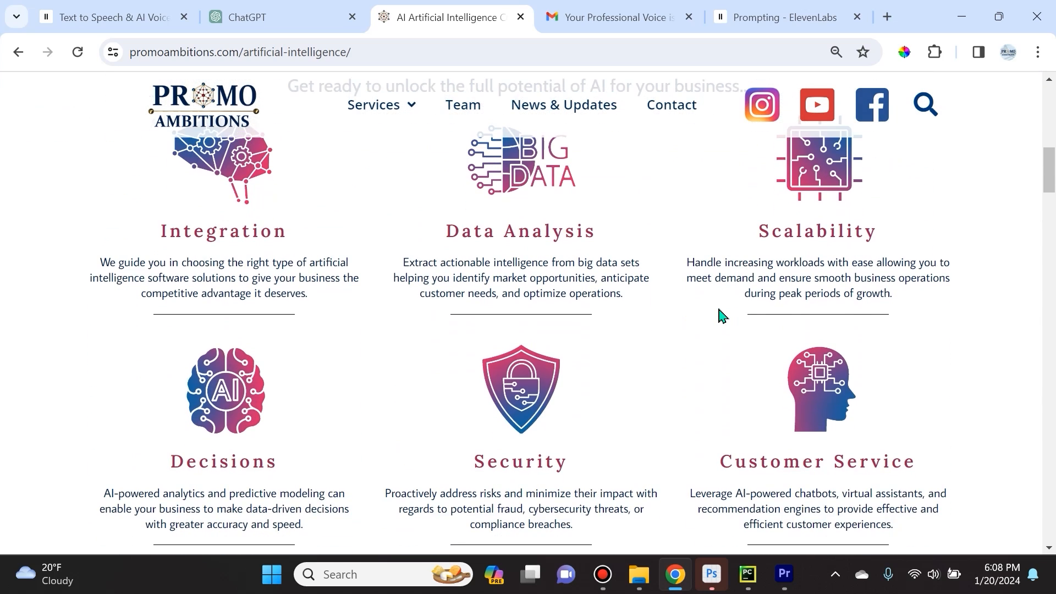
pyautogui.scroll(-3)
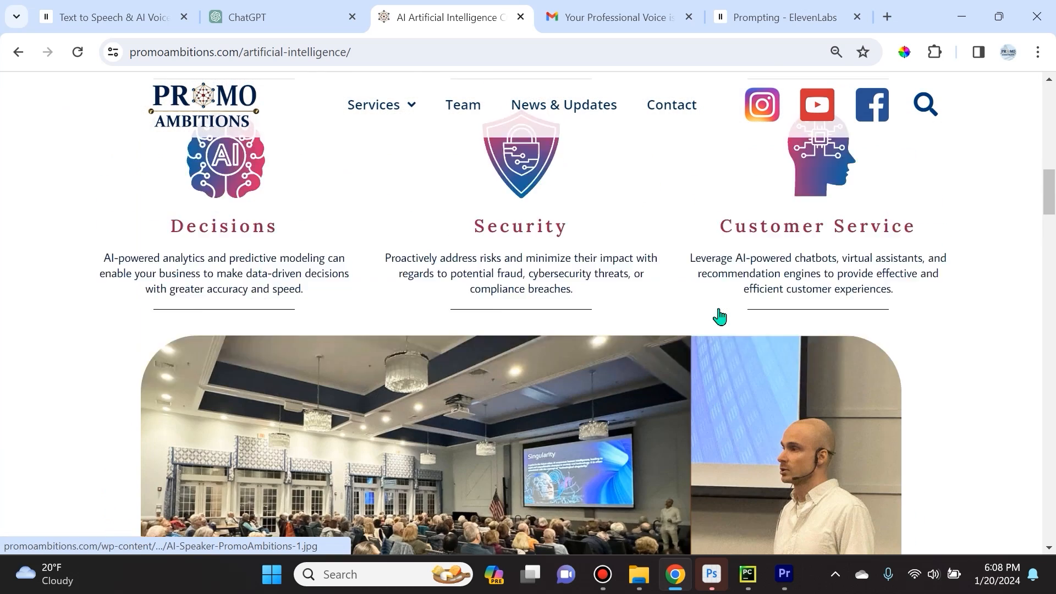
pyautogui.scroll(-3)
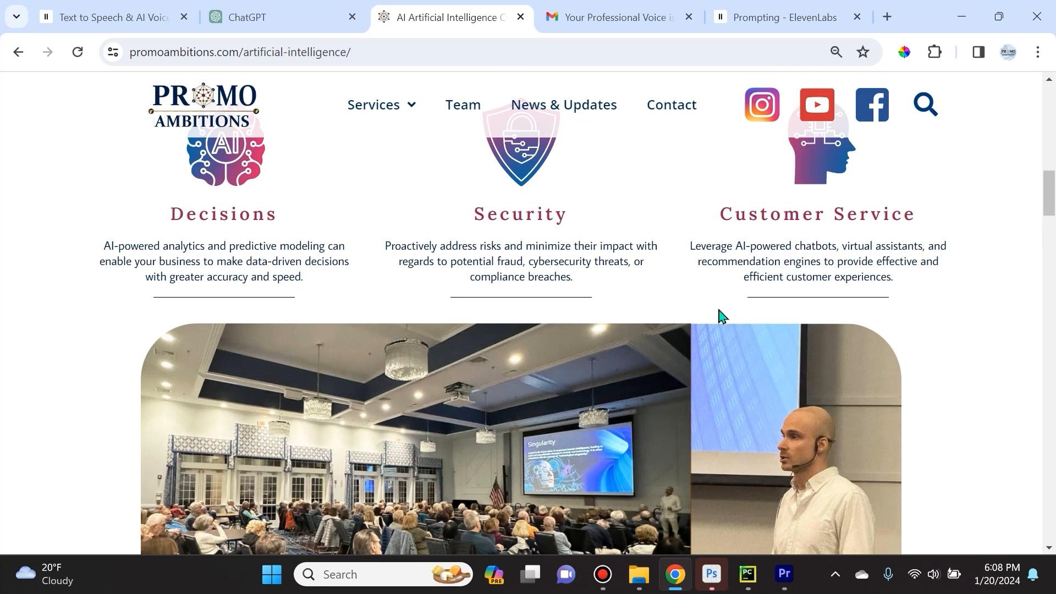
pyautogui.scroll(-3)
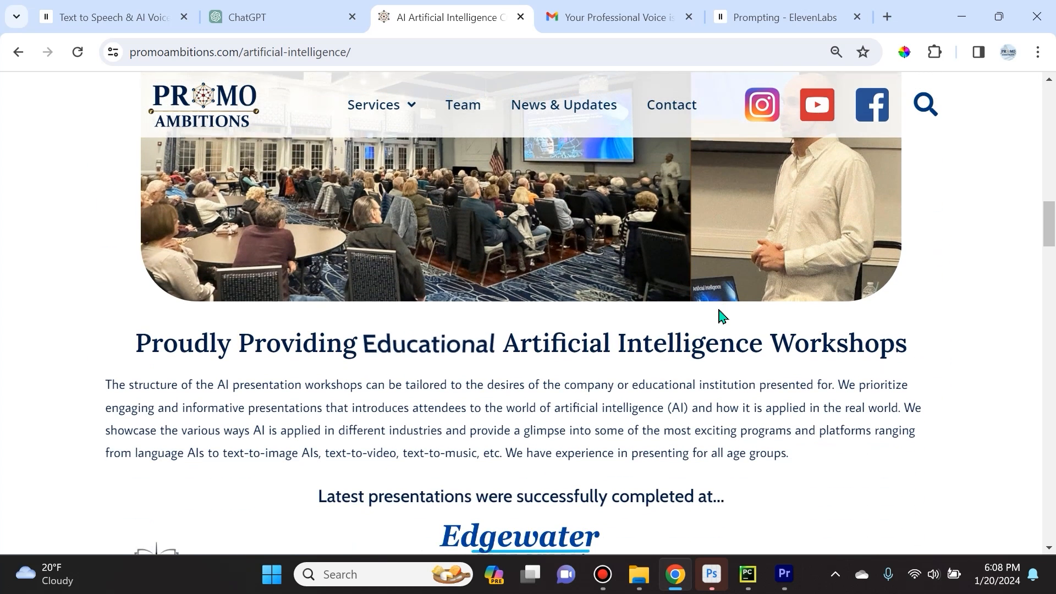
pyautogui.scroll(-3)
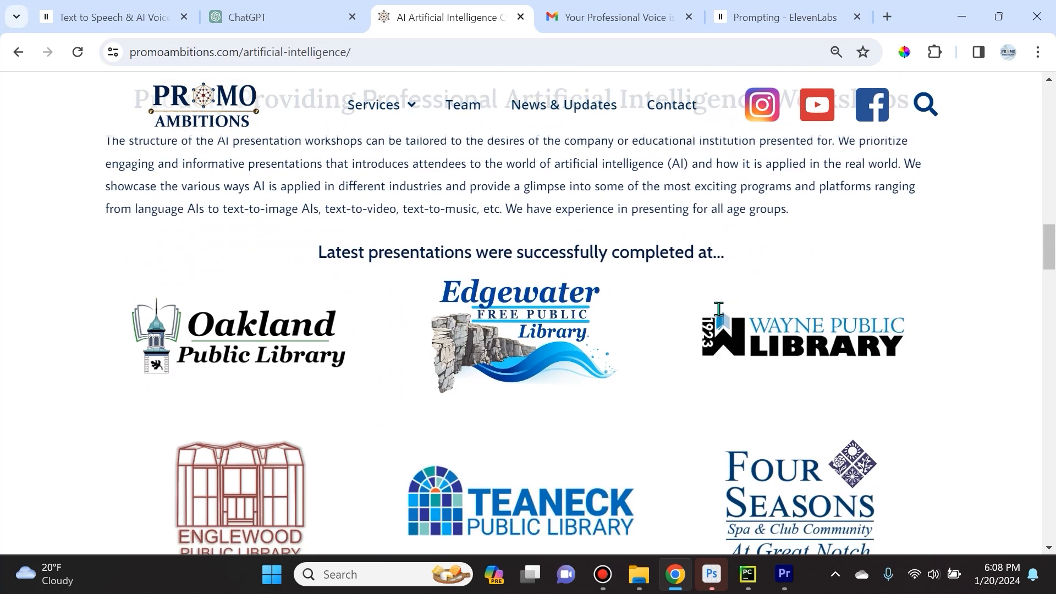
pyautogui.scroll(-3)
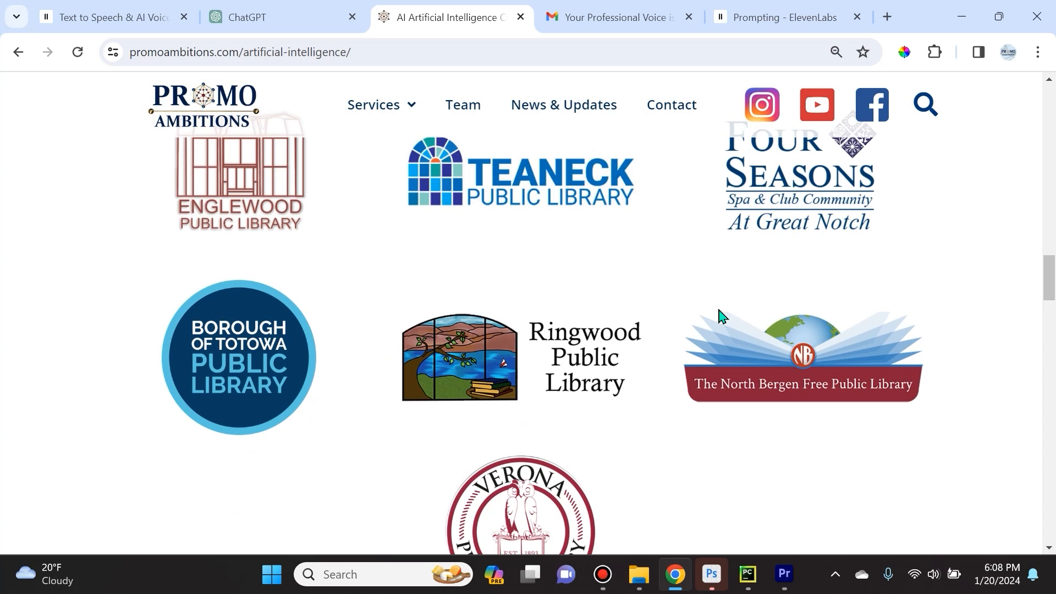
pyautogui.scroll(-3)
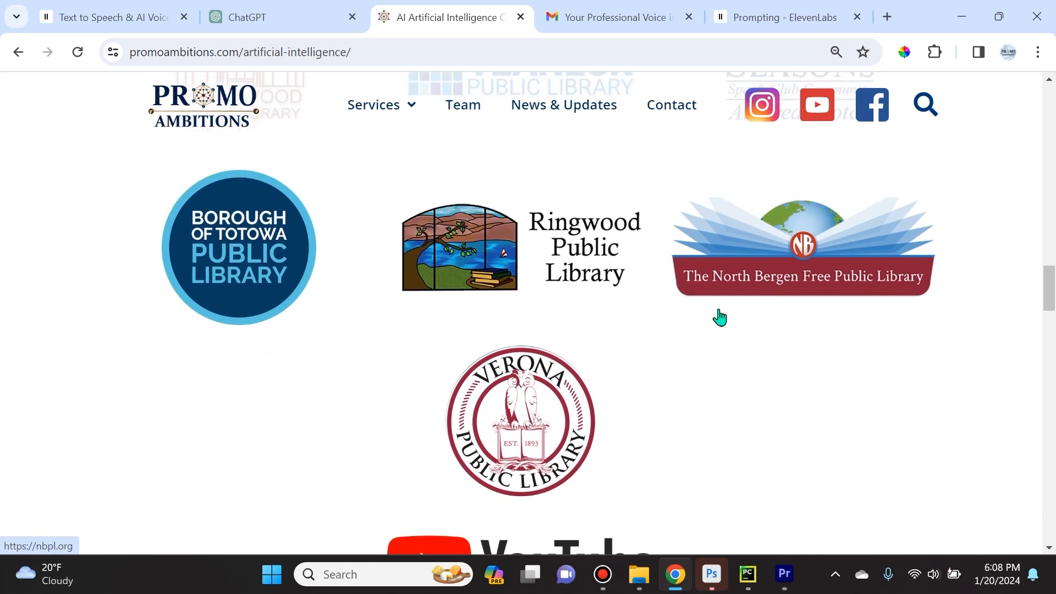
pyautogui.scroll(-3)
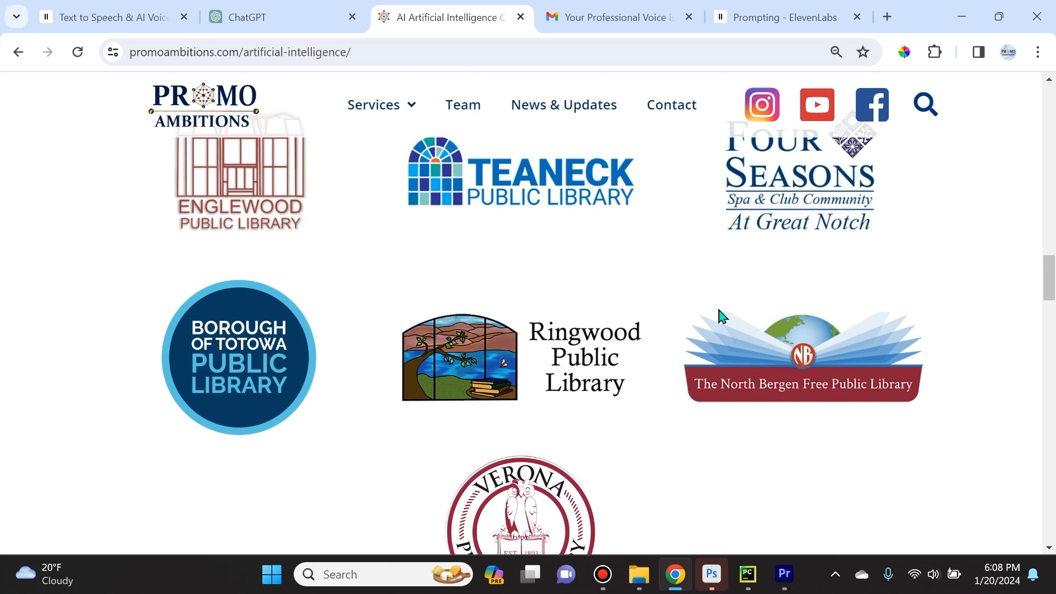
pyautogui.scroll(-3)
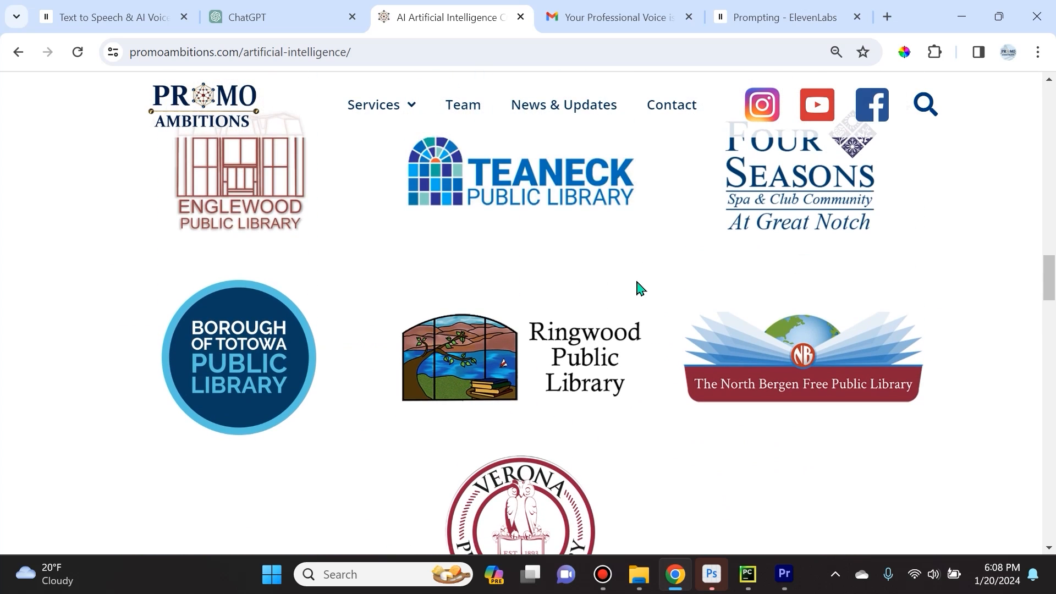
pyautogui.scroll(-3)
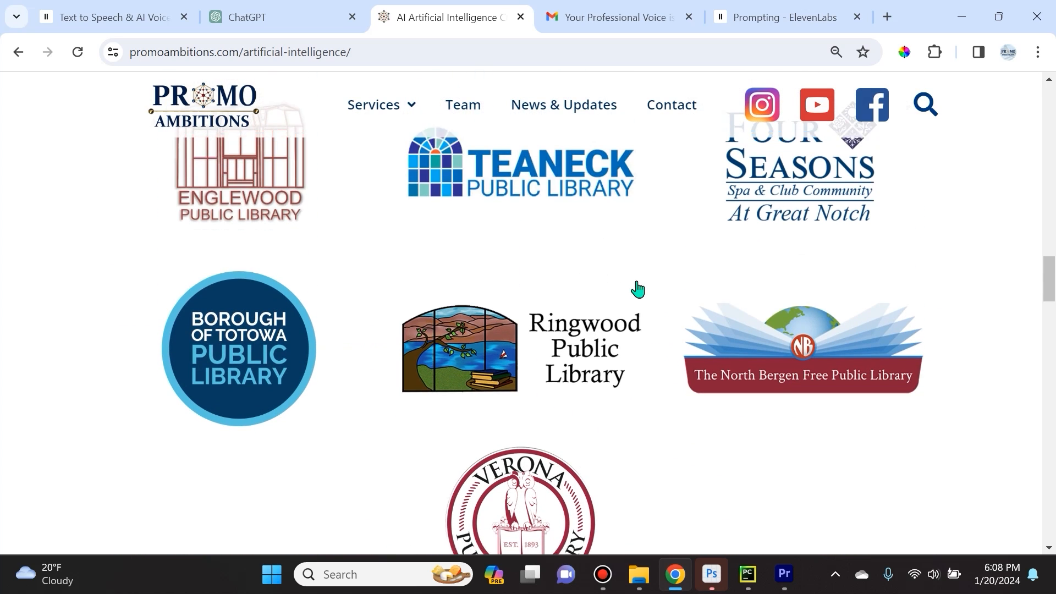
pyautogui.scroll(-3)
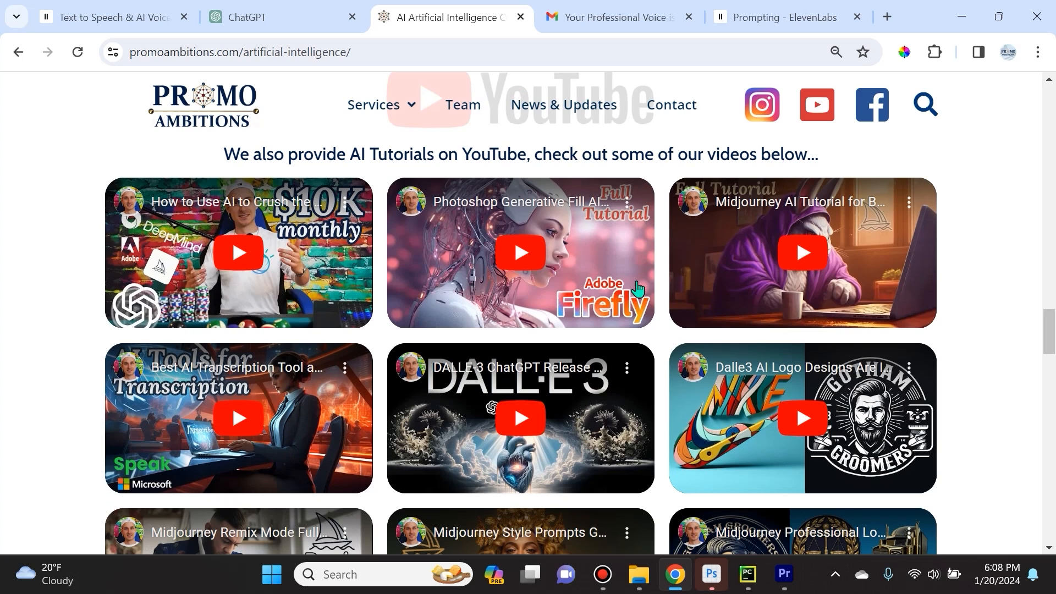
# Browse the PromoAmbitions AI tutorial video grid, then bring up the ElevenLabs Prompting documentation
pyautogui.scroll(-3)
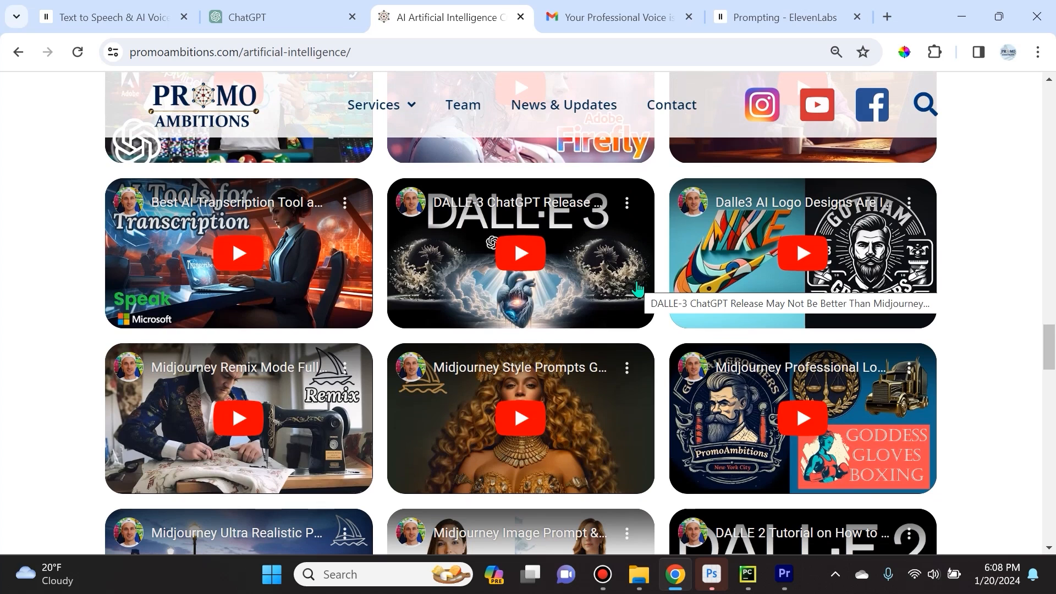
pyautogui.scroll(-3)
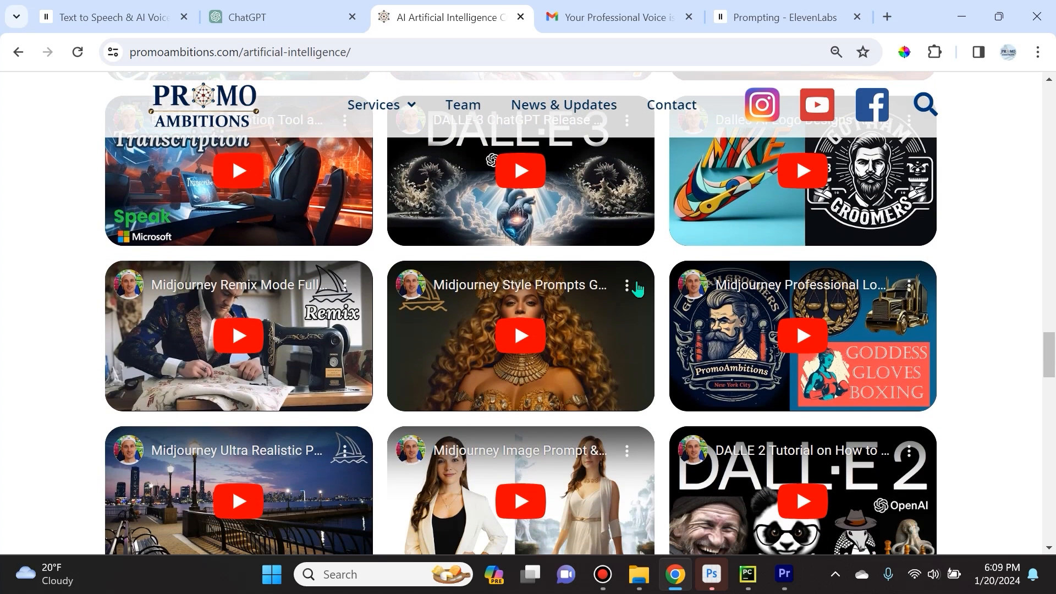
pyautogui.moveTo(645, 275)
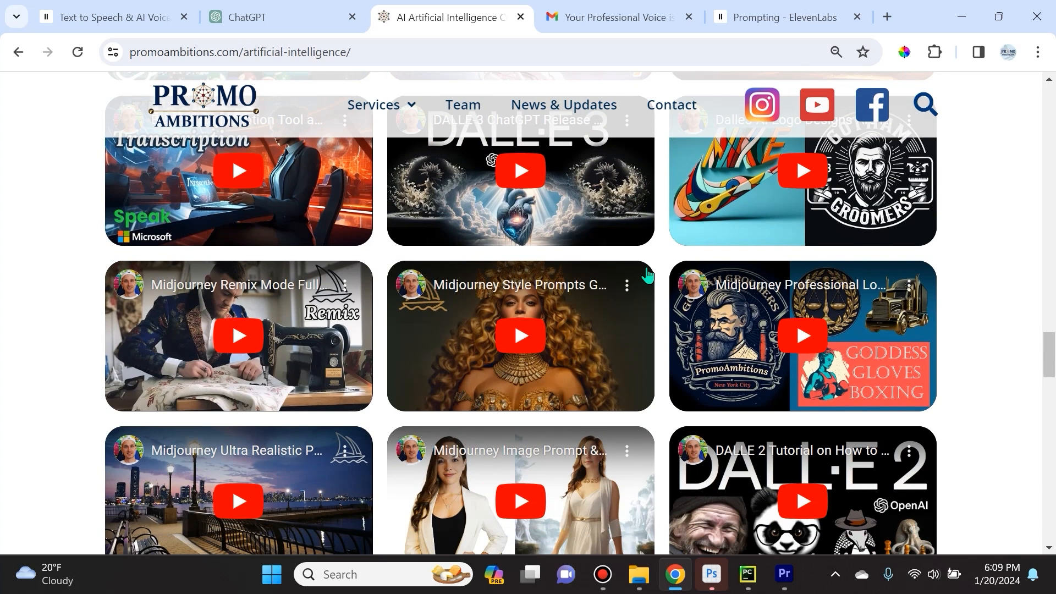
pyautogui.scroll(-3)
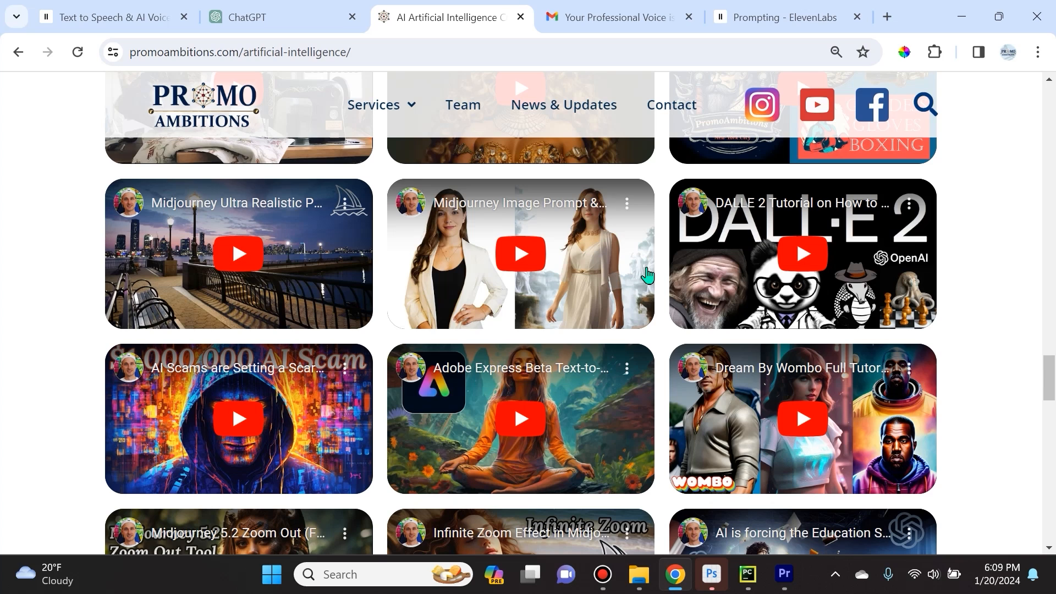
pyautogui.scroll(-3)
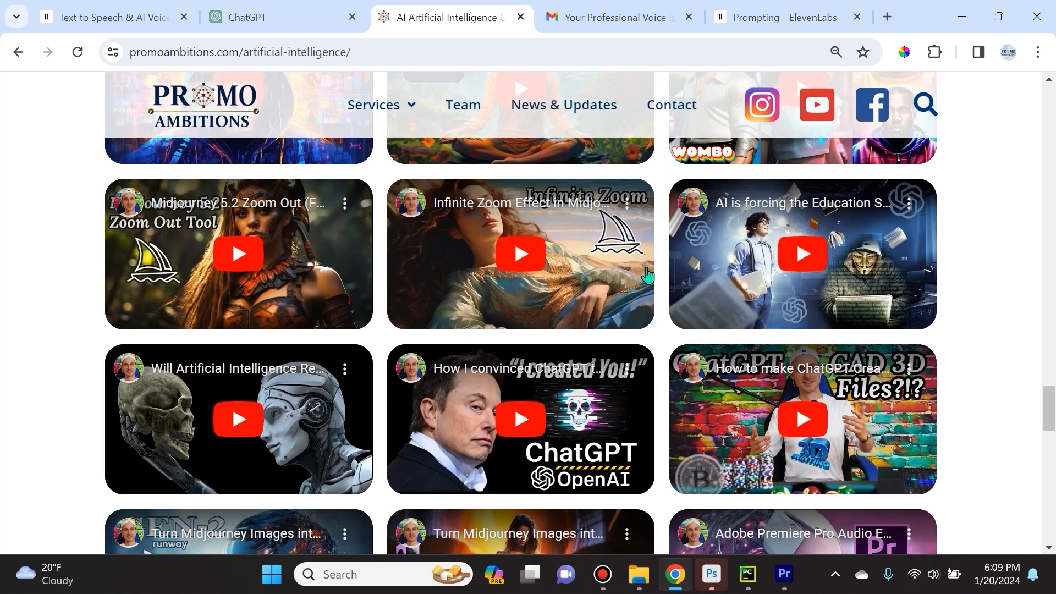
pyautogui.scroll(-3)
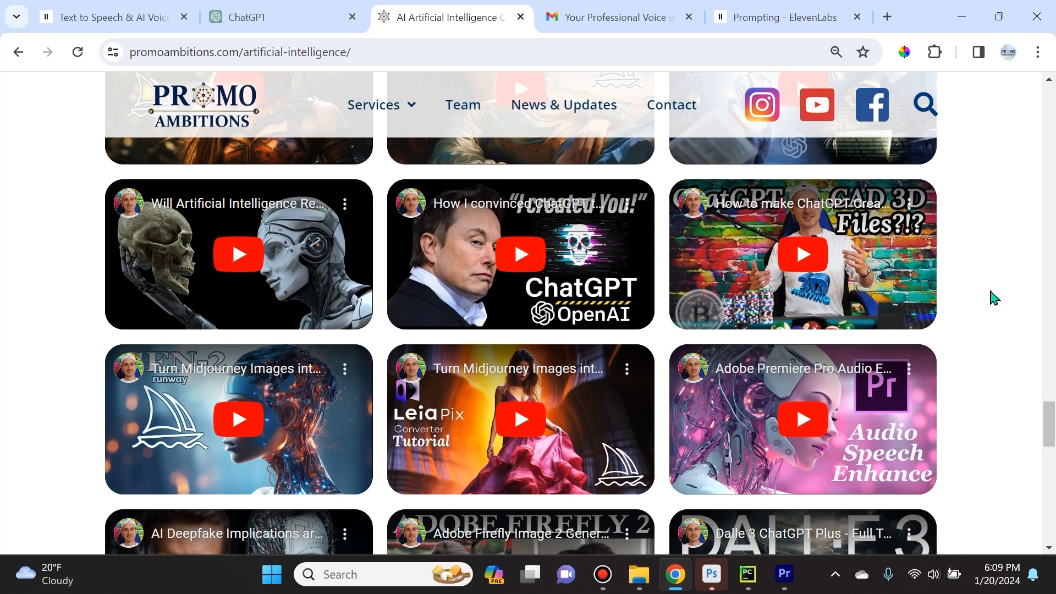
pyautogui.scroll(-3)
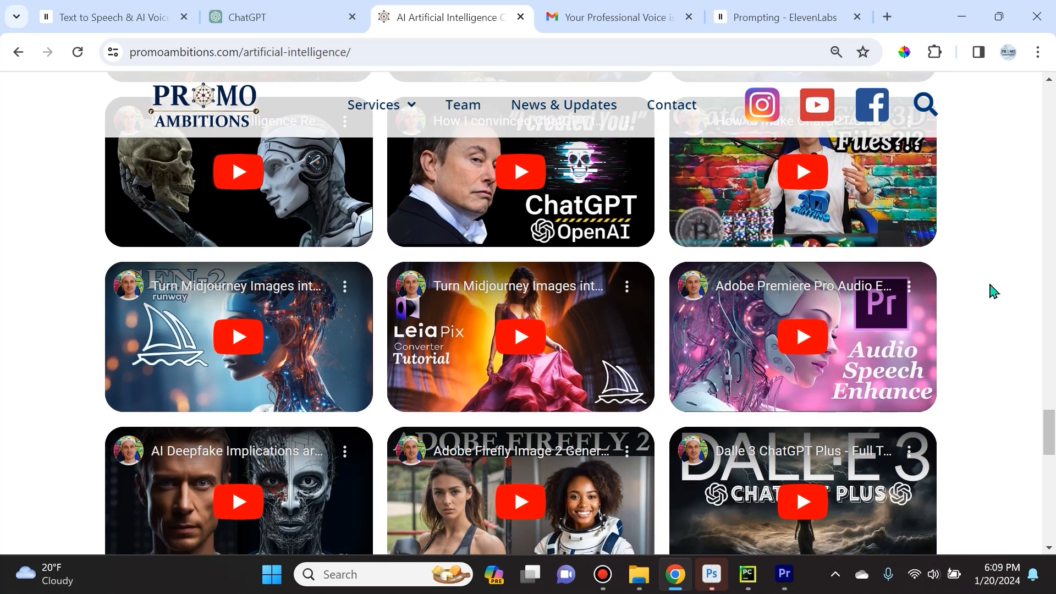
pyautogui.scroll(-3)
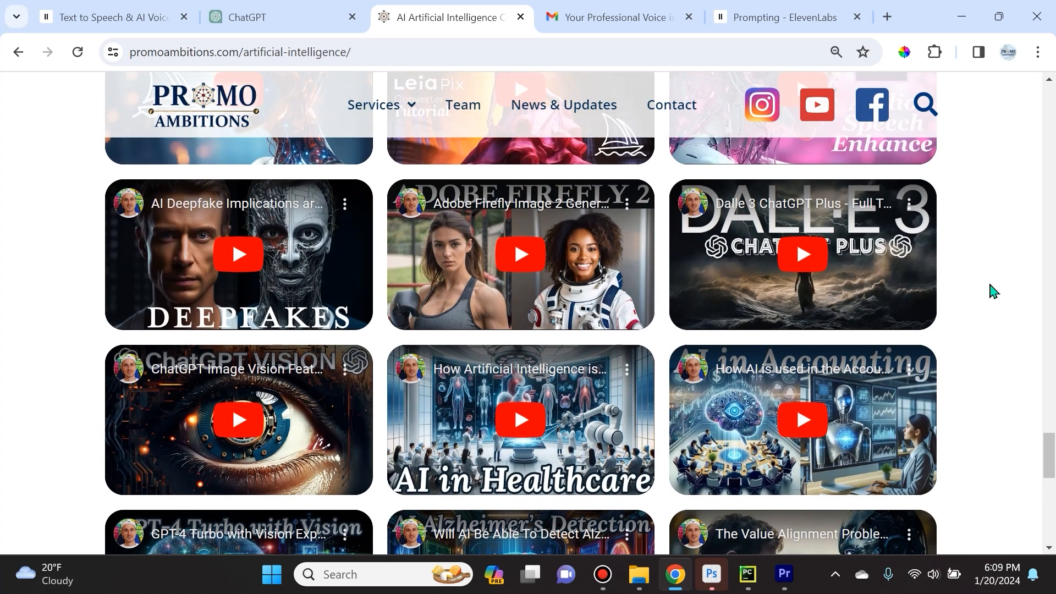
pyautogui.moveTo(960, 283)
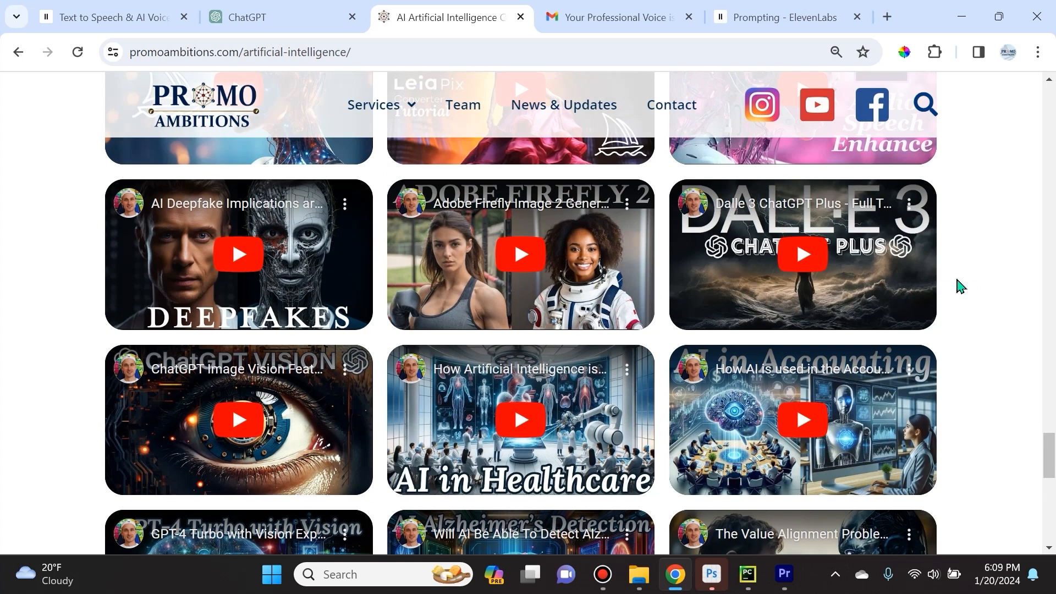
pyautogui.moveTo(969, 302)
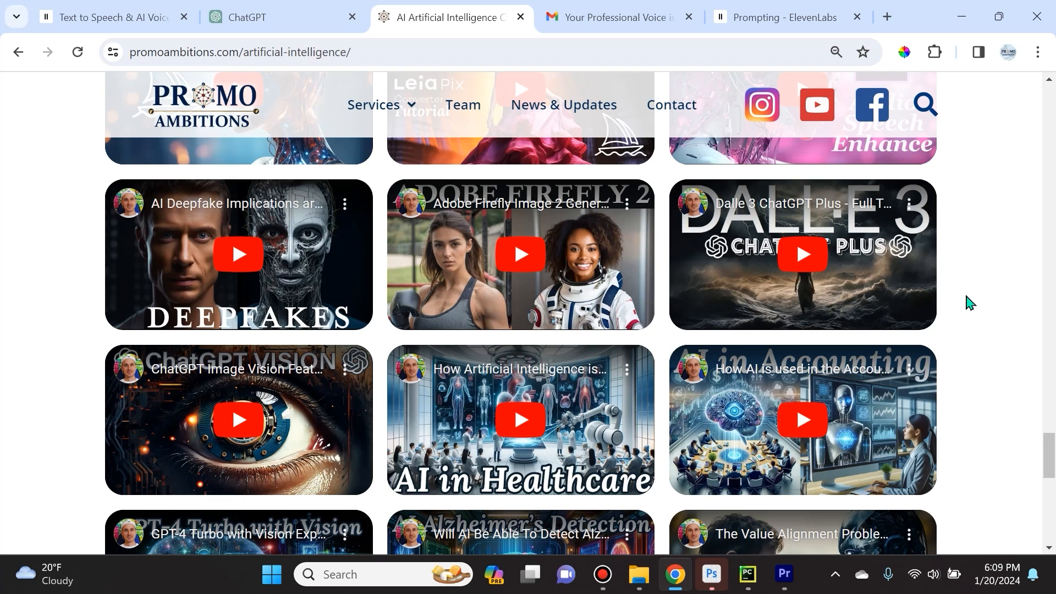
pyautogui.scroll(-3)
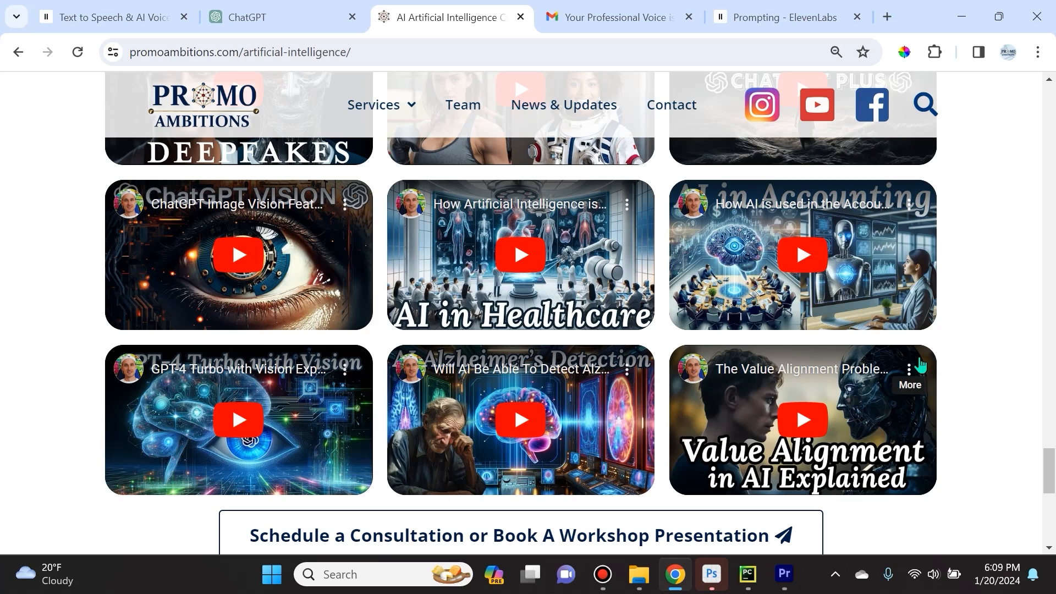
pyautogui.scroll(-3)
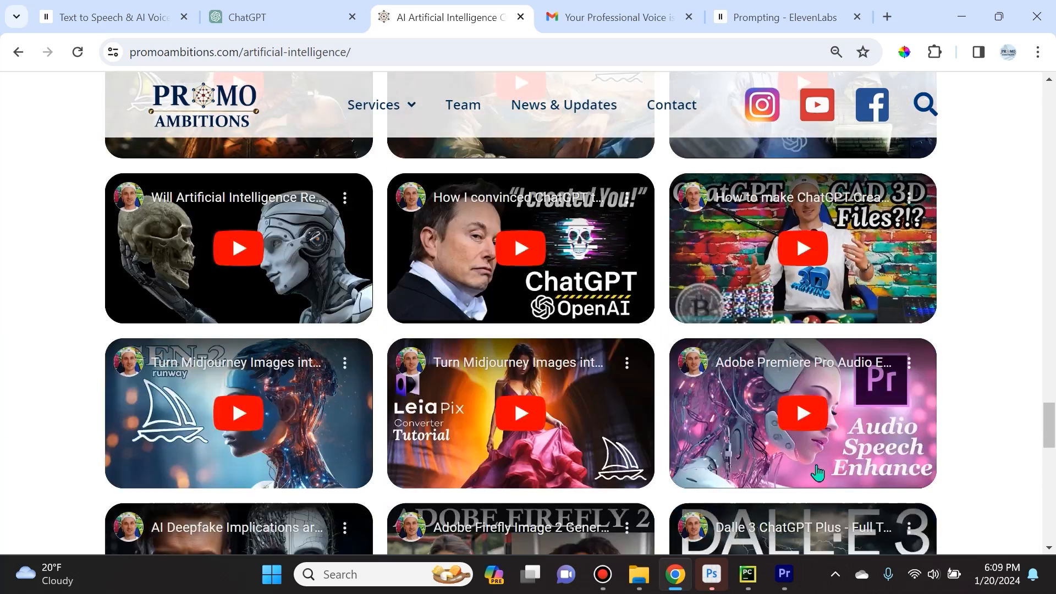
pyautogui.scroll(-3)
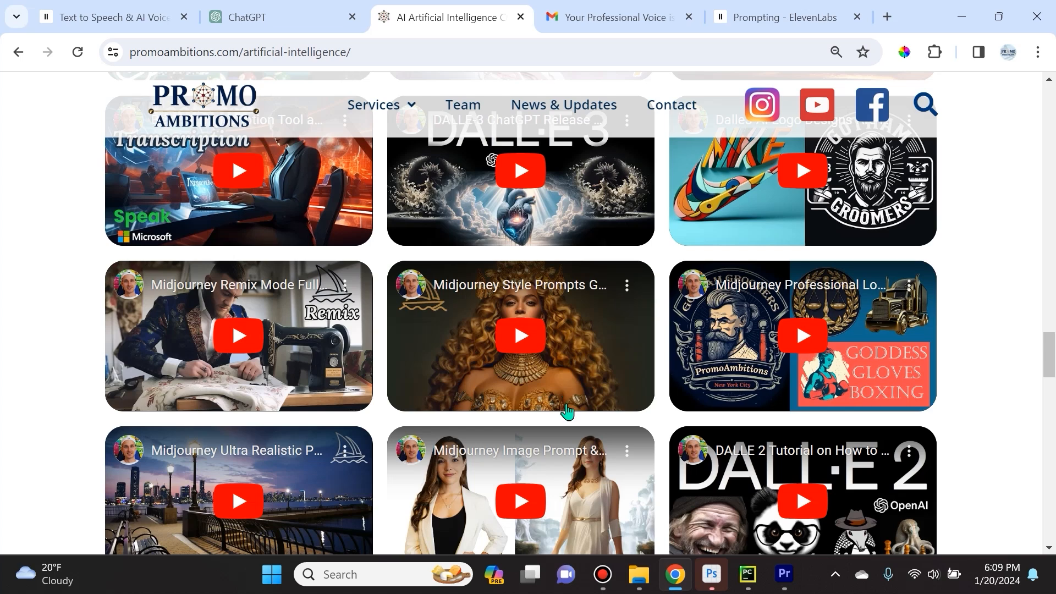
pyautogui.click(108, 17)
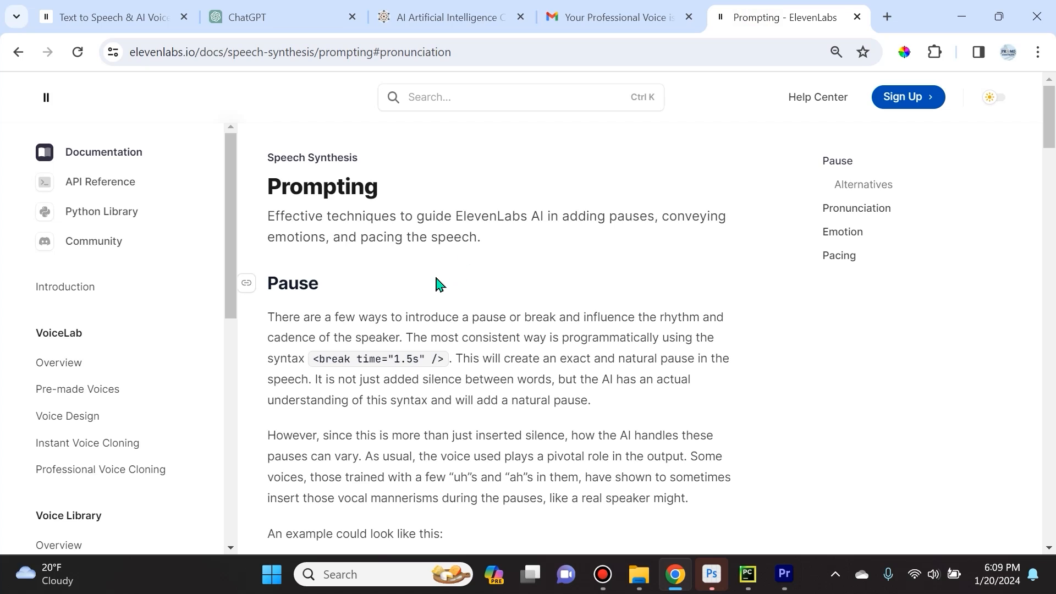
pyautogui.moveTo(271, 189)
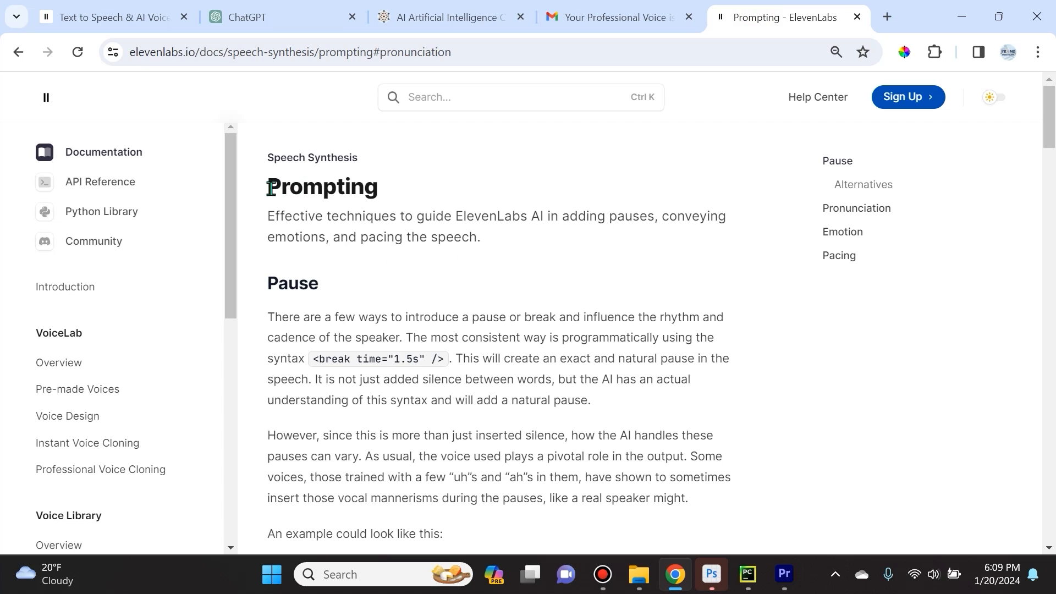
pyautogui.moveTo(386, 232)
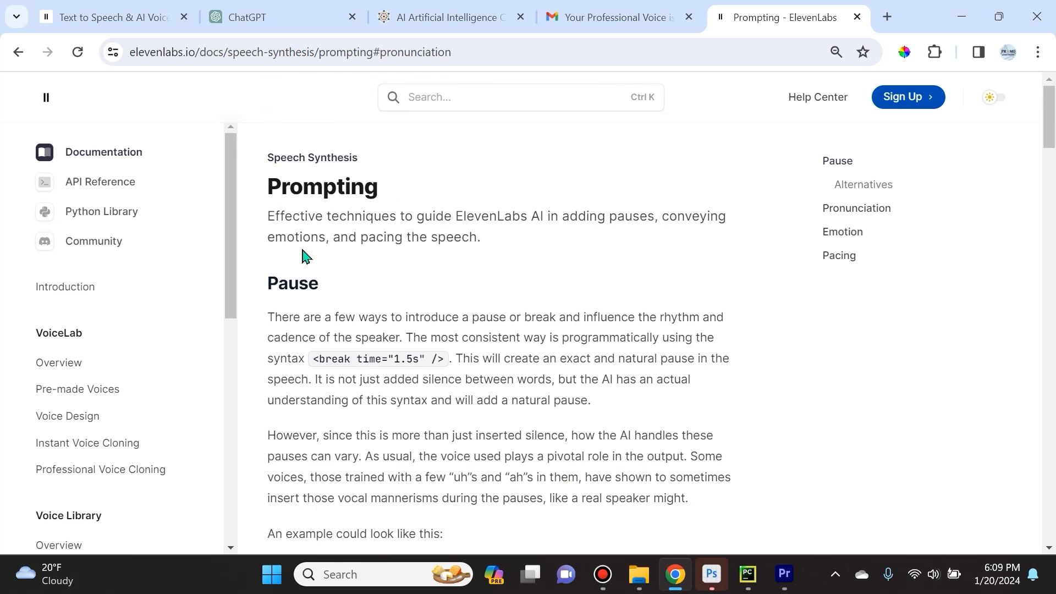
pyautogui.moveTo(559, 234)
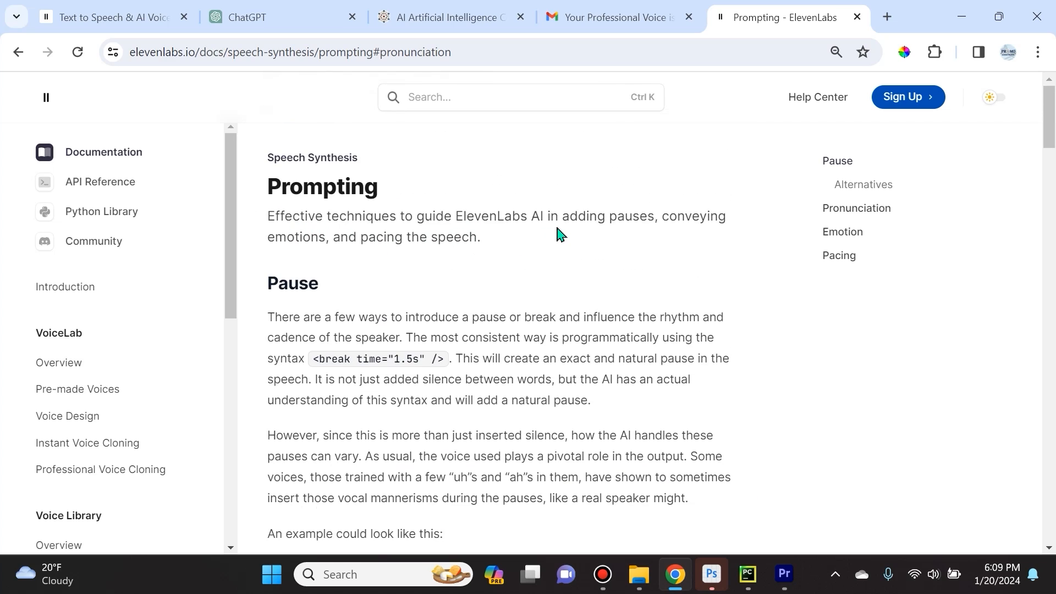
pyautogui.moveTo(273, 268)
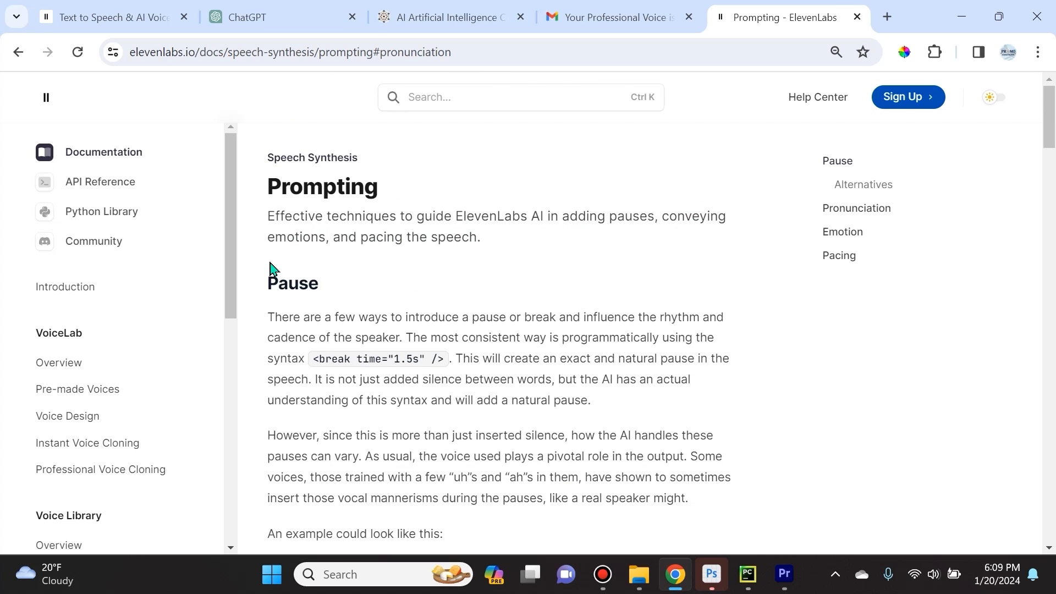
pyautogui.scroll(-3)
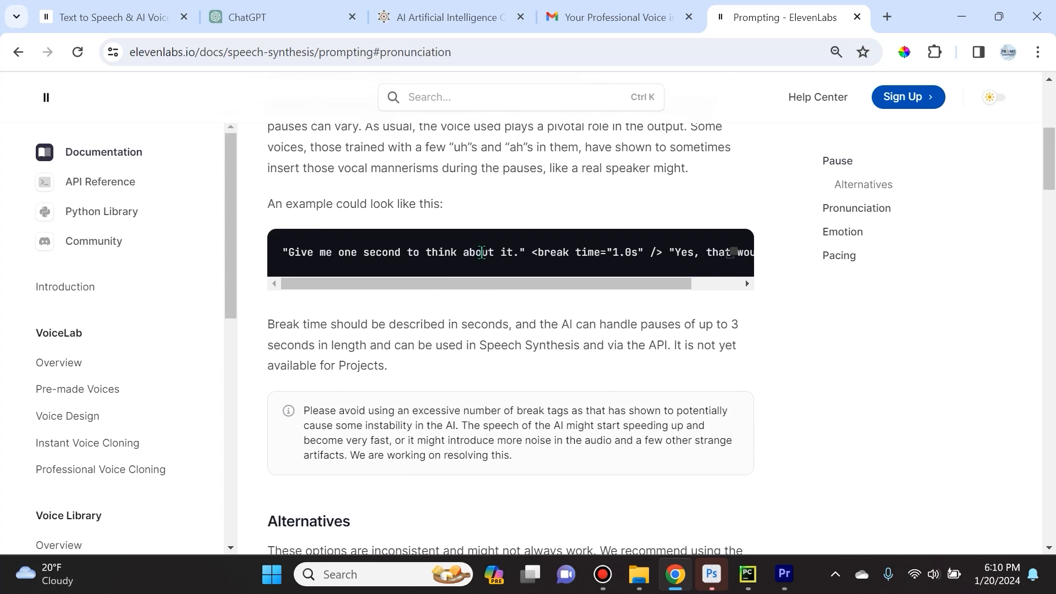
pyautogui.scroll(-3)
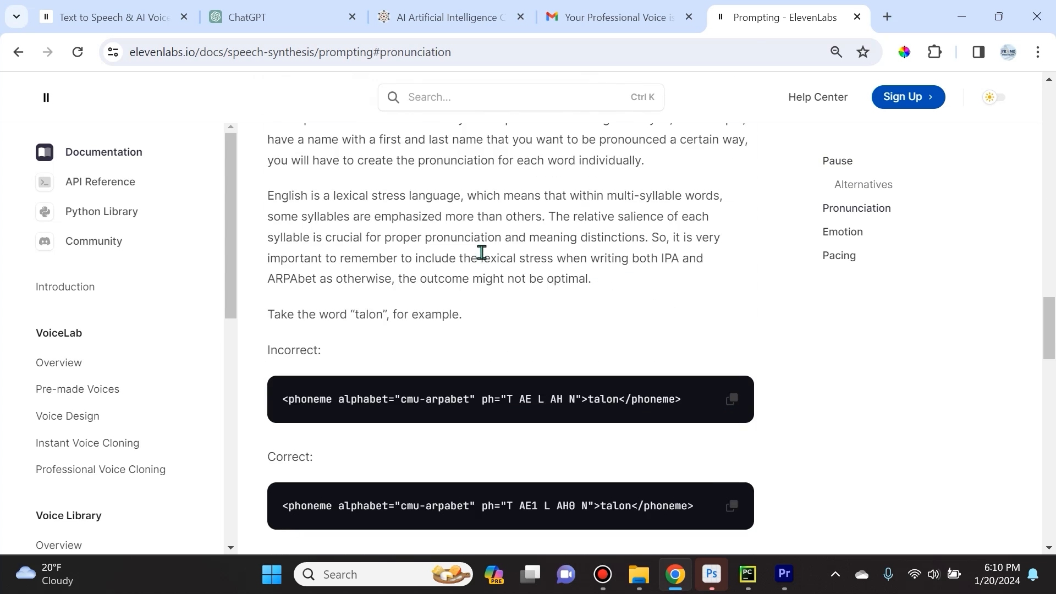
pyautogui.scroll(-3)
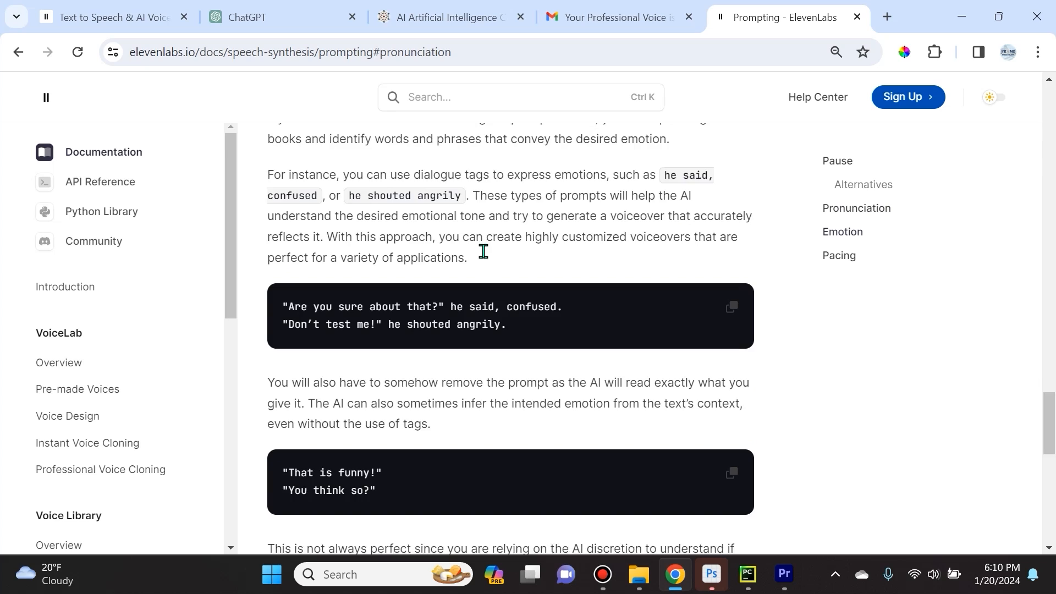
pyautogui.scroll(-3)
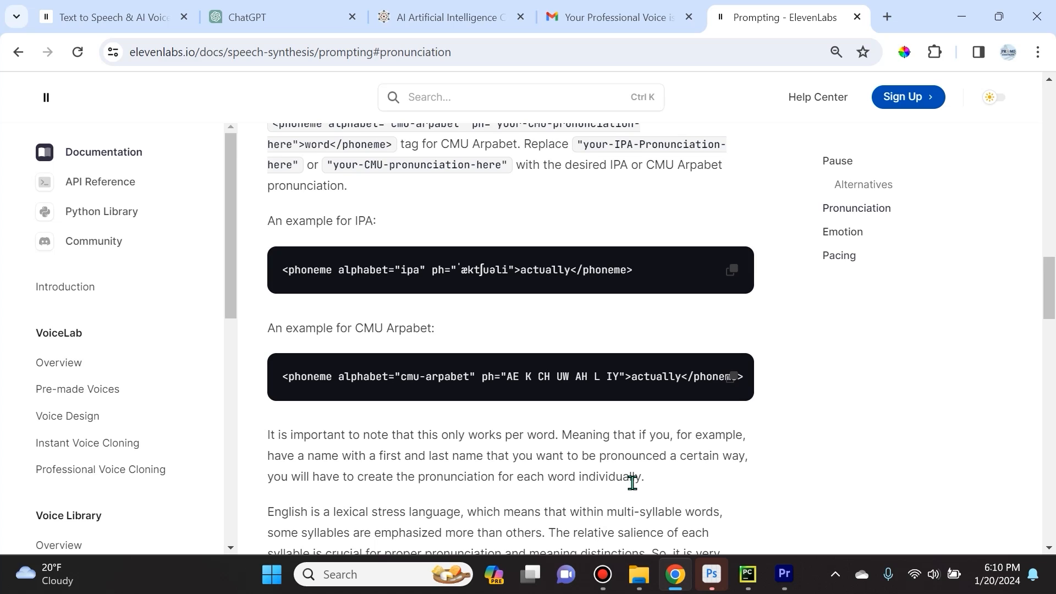
pyautogui.scroll(3)
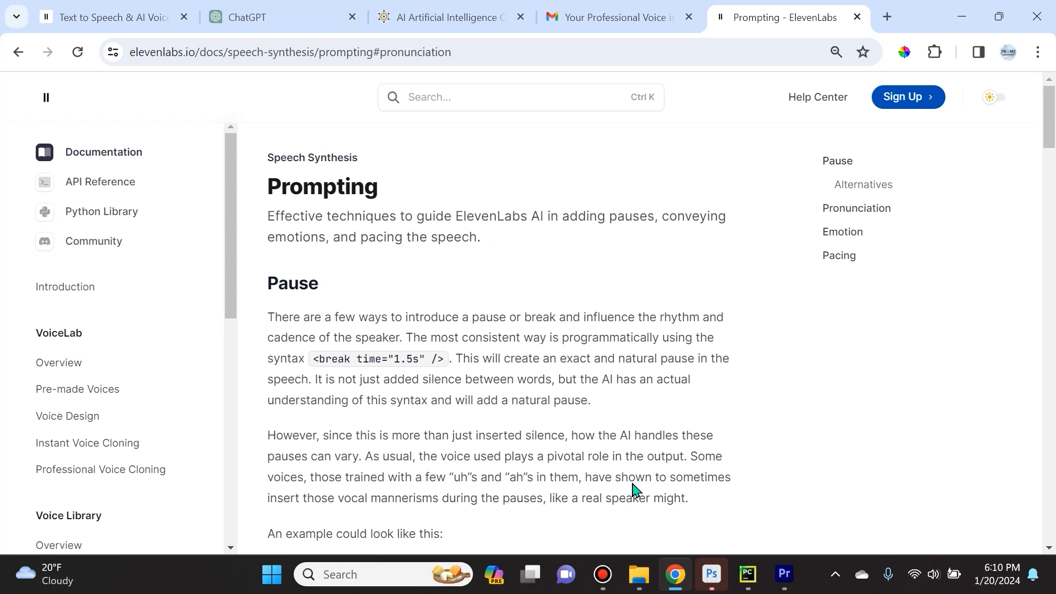
pyautogui.moveTo(632, 484)
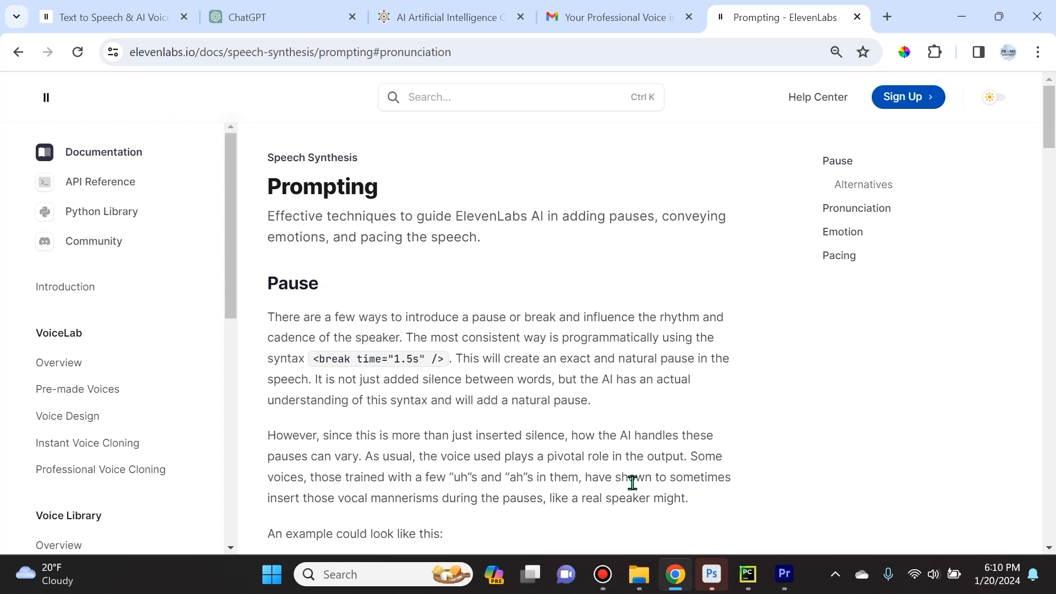
pyautogui.moveTo(645, 541)
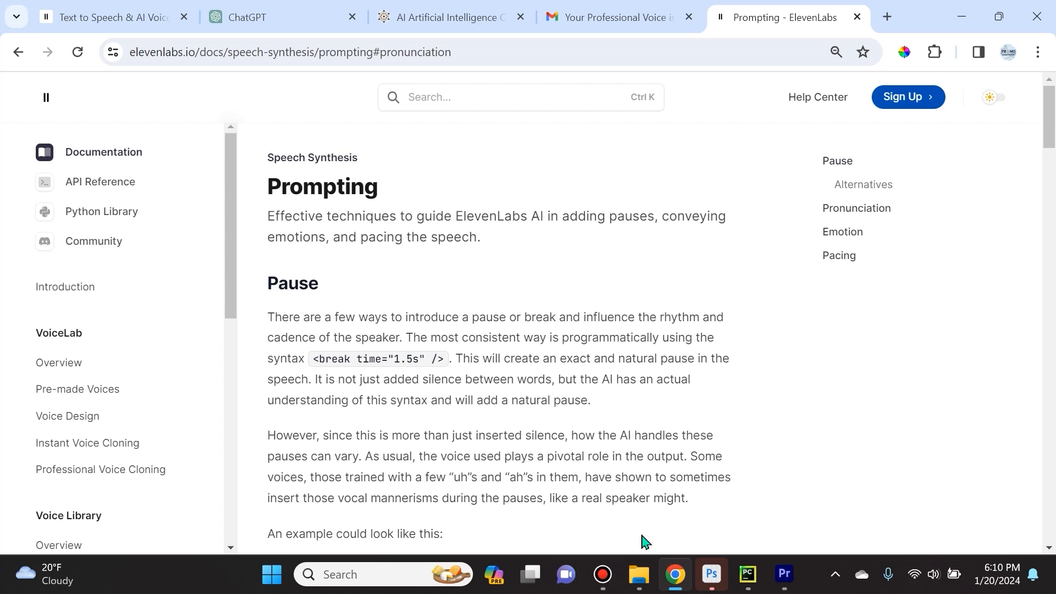